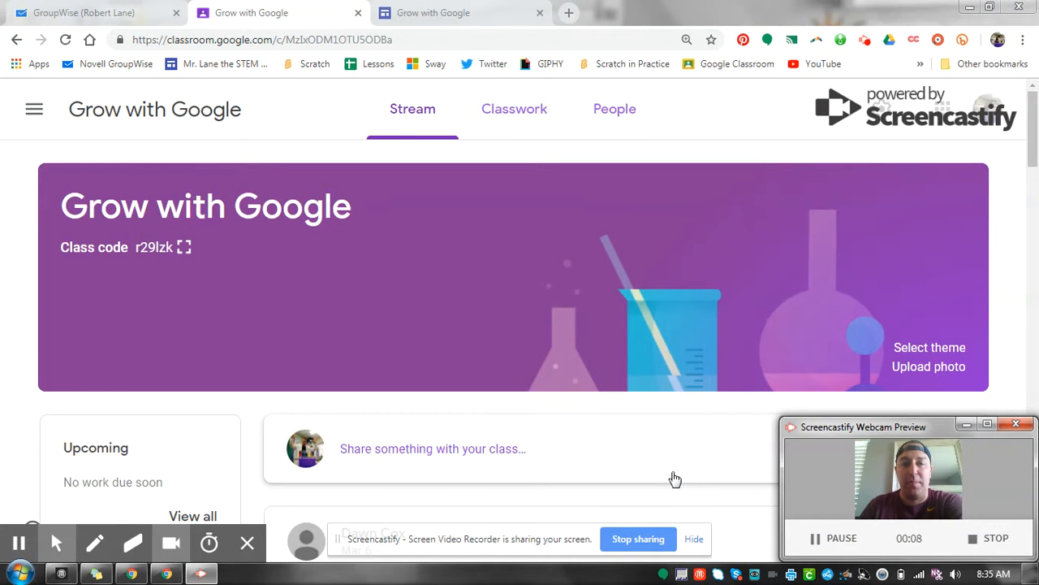
pyautogui.moveTo(388, 318)
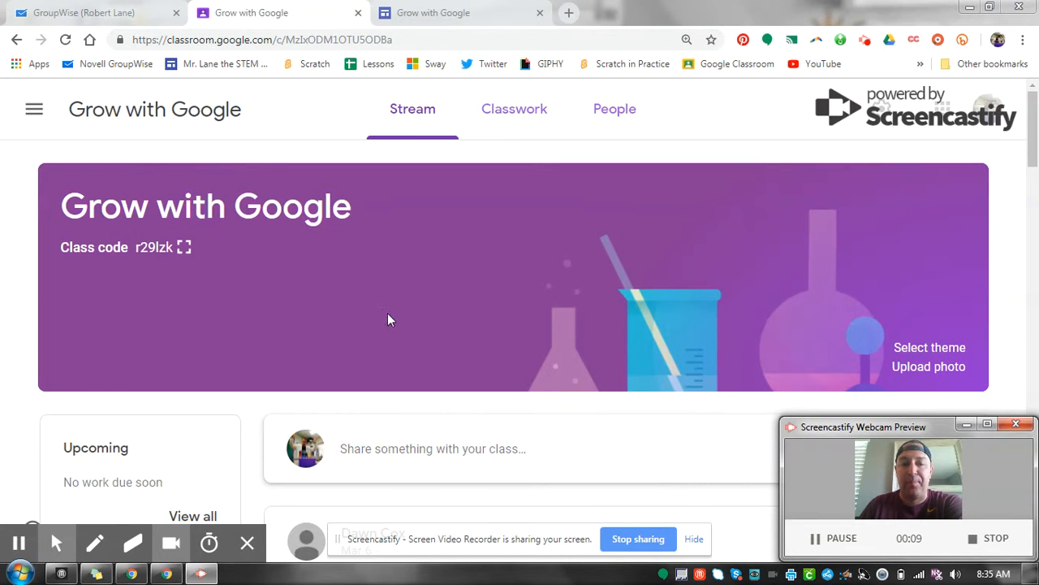
# Go to the Classes page and scroll through the embedded Class #2 slide presentation
pyautogui.scroll(-3)
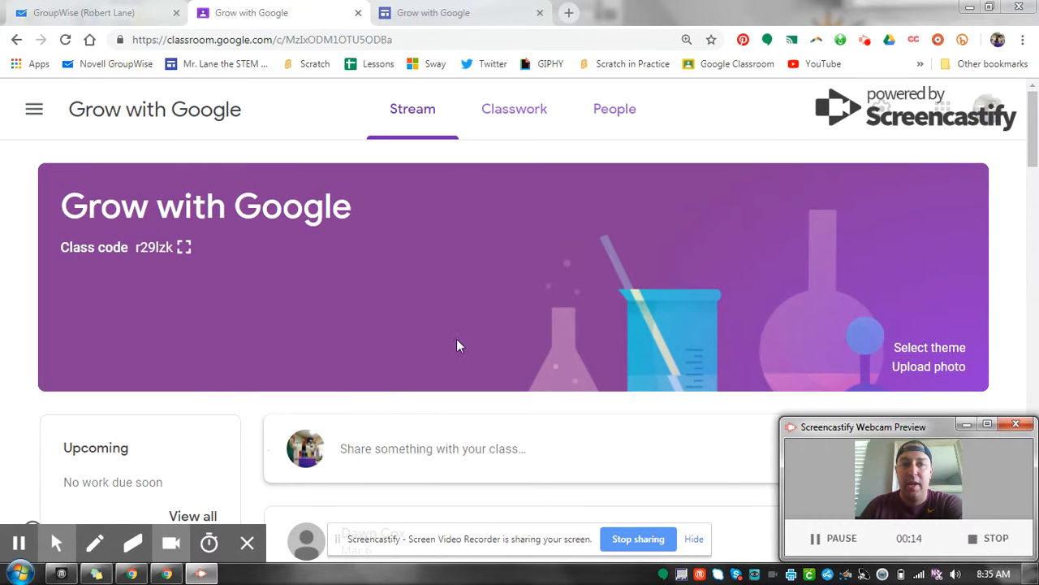
pyautogui.moveTo(406, 35)
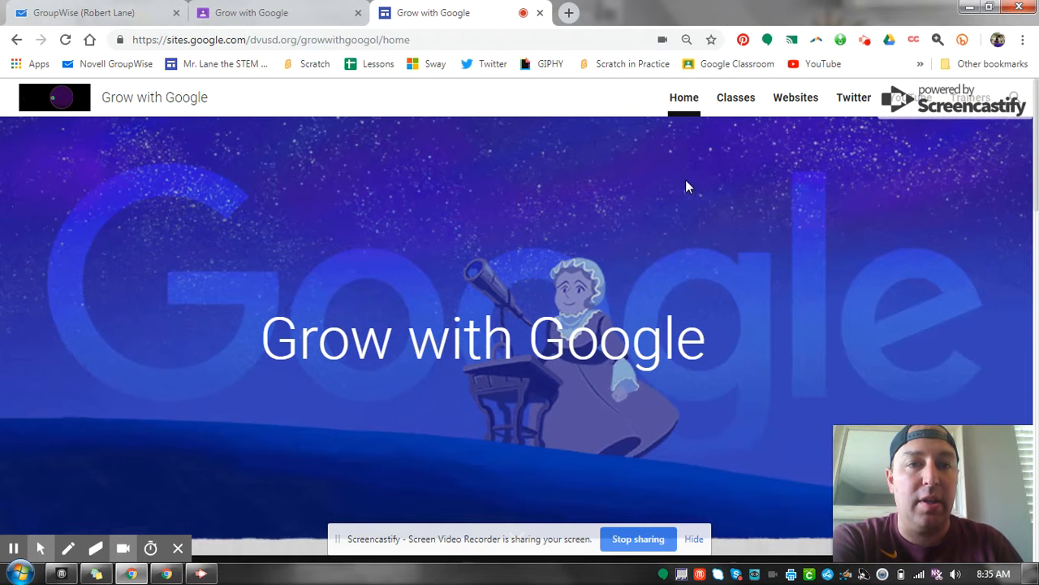
pyautogui.moveTo(718, 143)
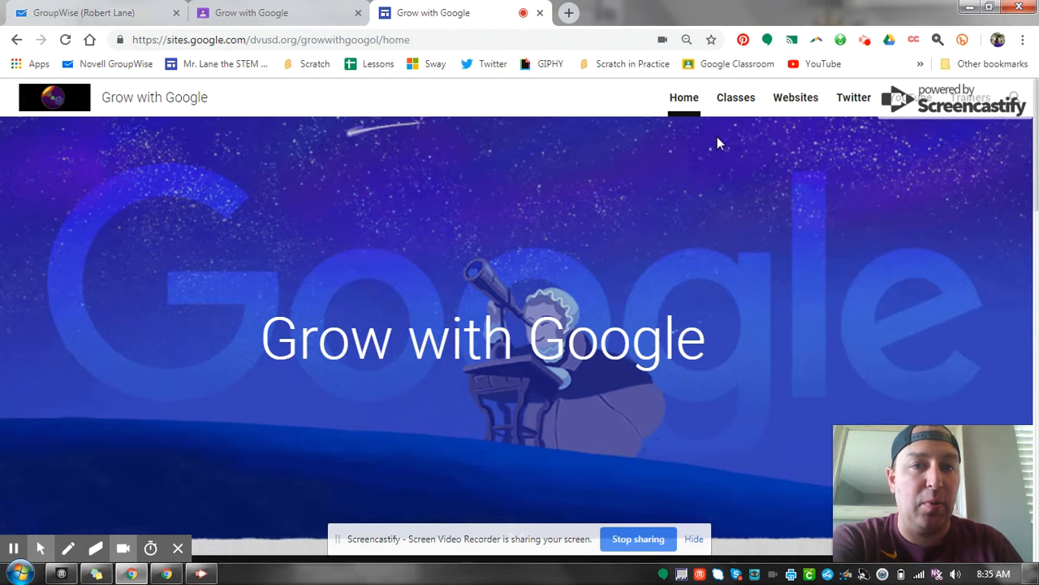
pyautogui.scroll(-3)
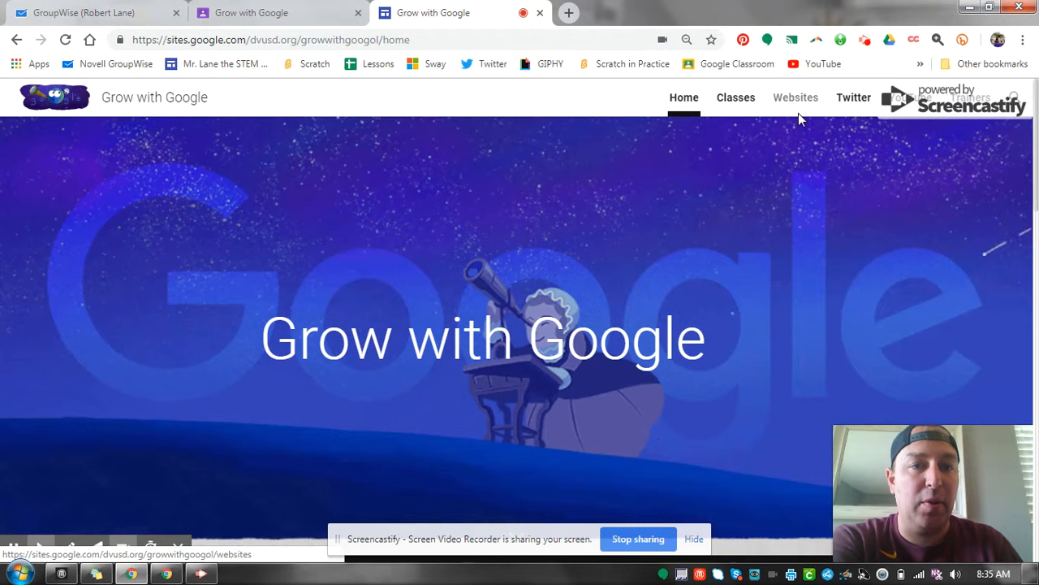
pyautogui.click(734, 97)
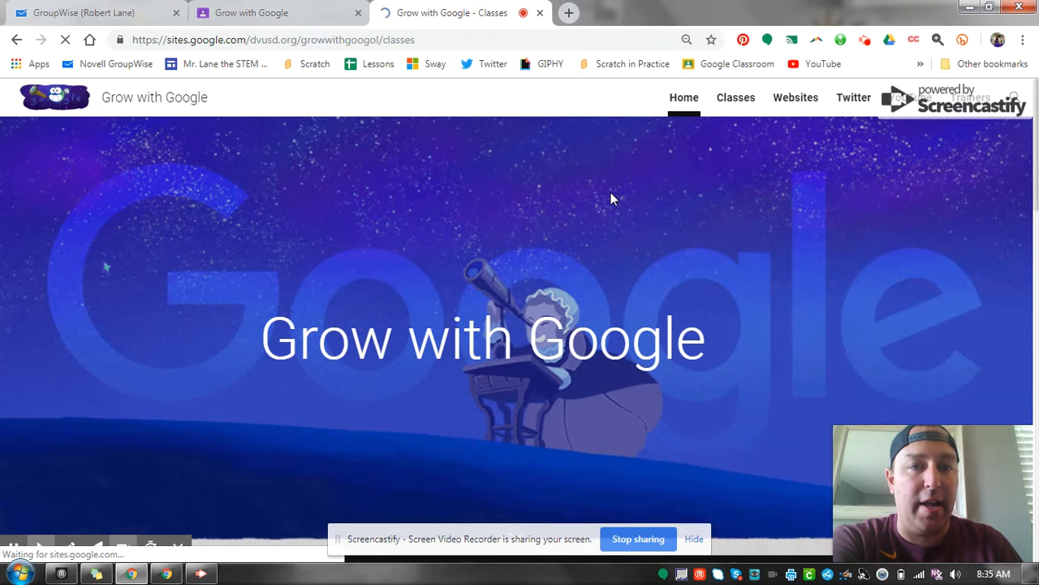
pyautogui.click(734, 97)
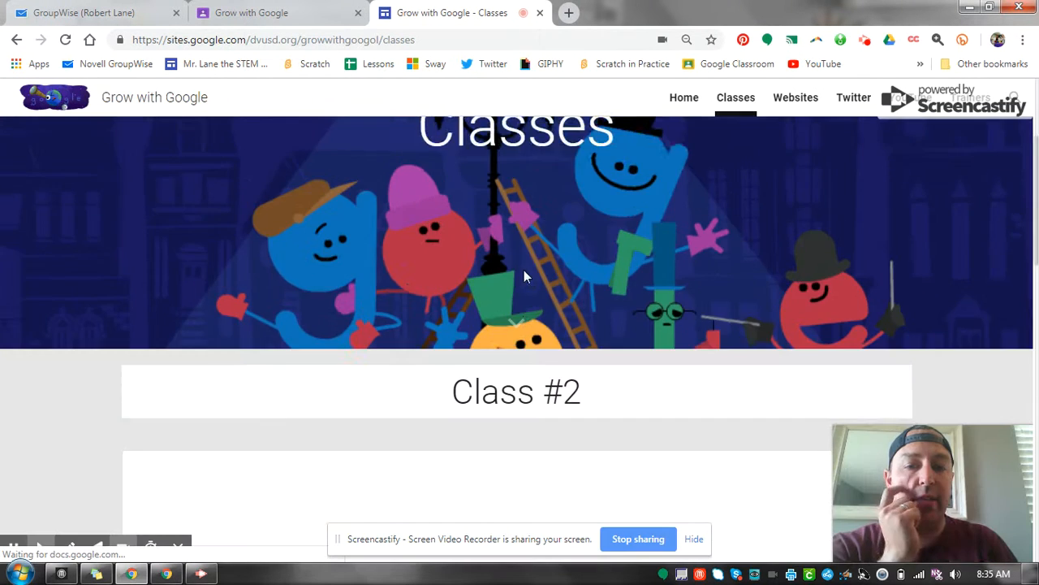
pyautogui.scroll(-3)
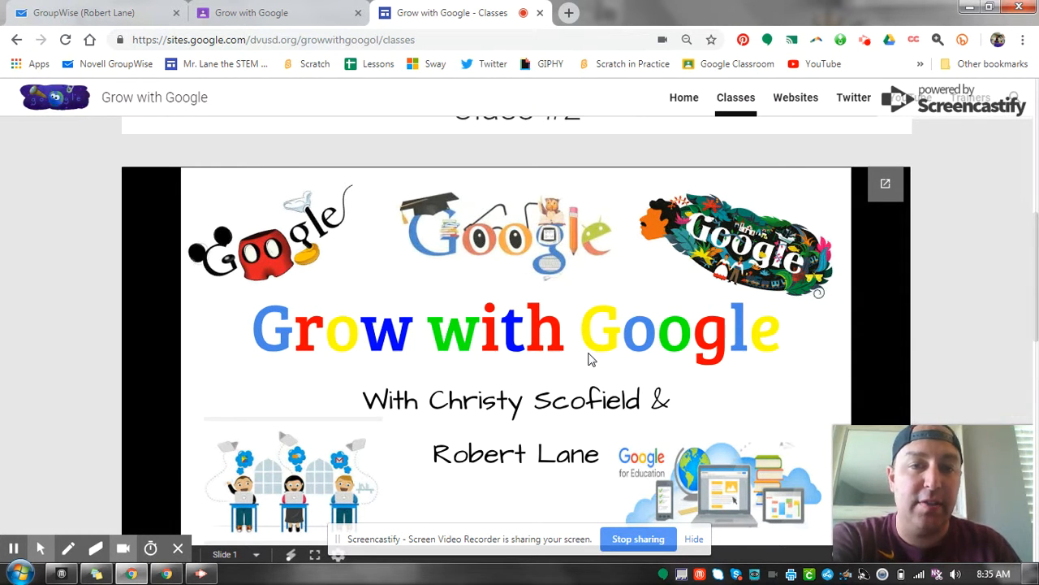
pyautogui.moveTo(633, 359)
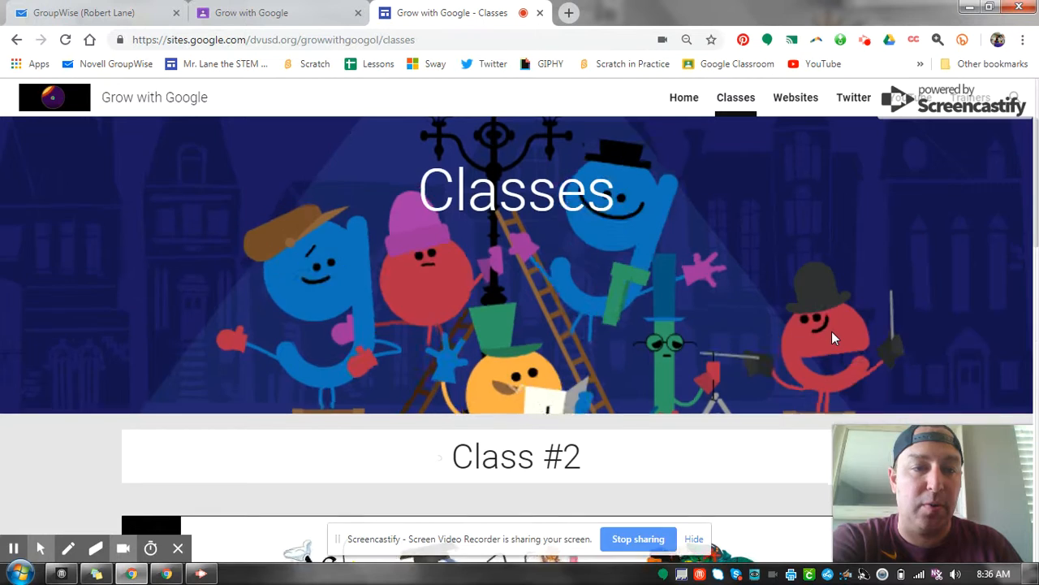
pyautogui.scroll(-3)
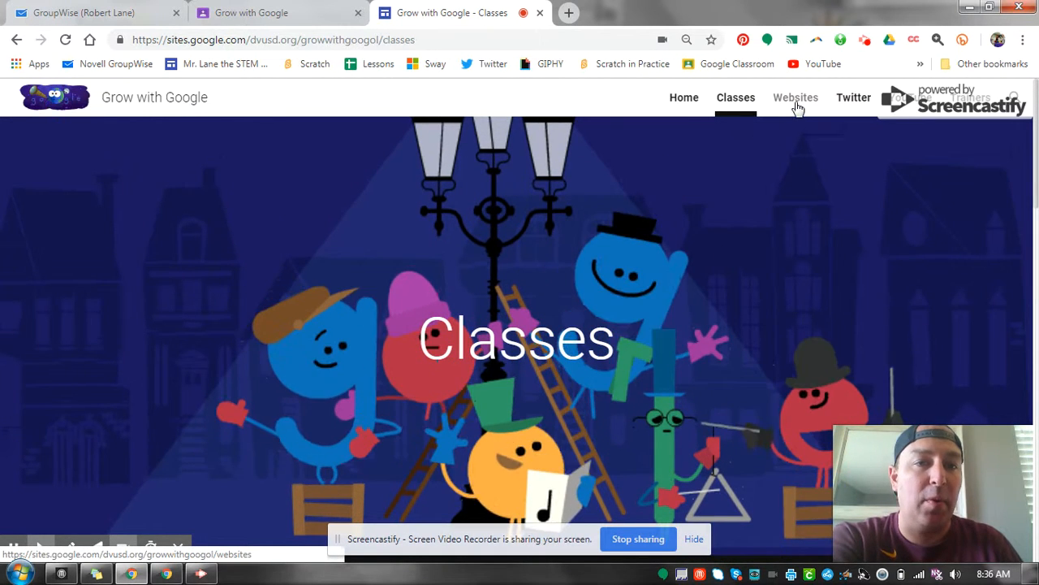
# Visit the Websites page and follow its link to the Google for Education Teacher Center
pyautogui.click(796, 97)
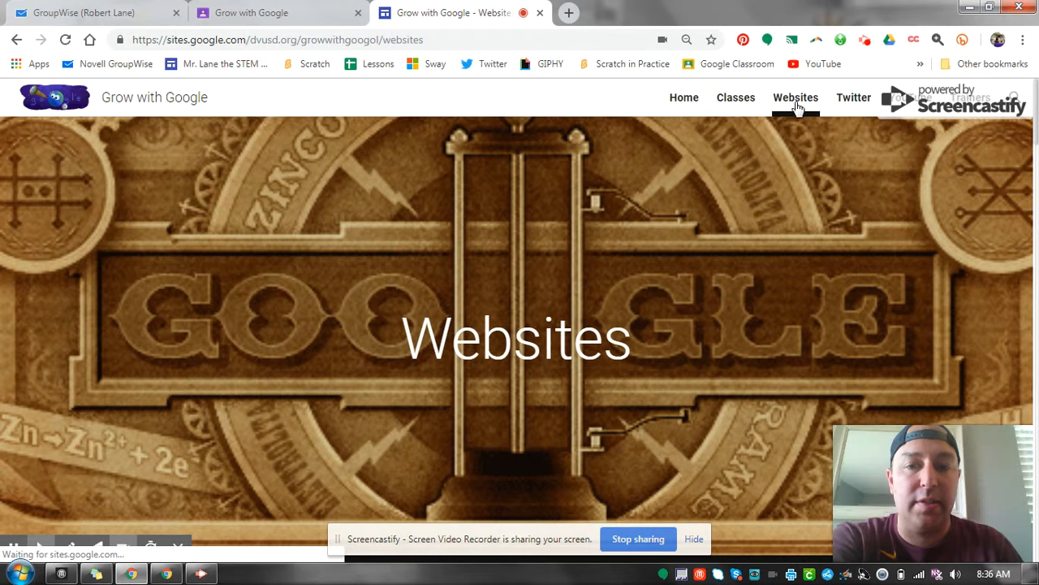
pyautogui.scroll(-3)
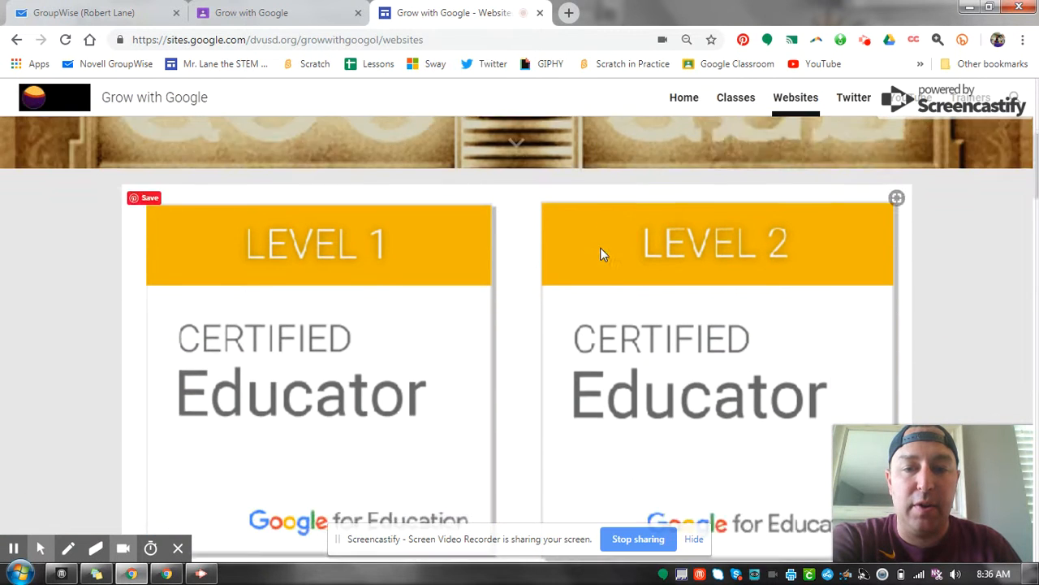
pyautogui.scroll(-3)
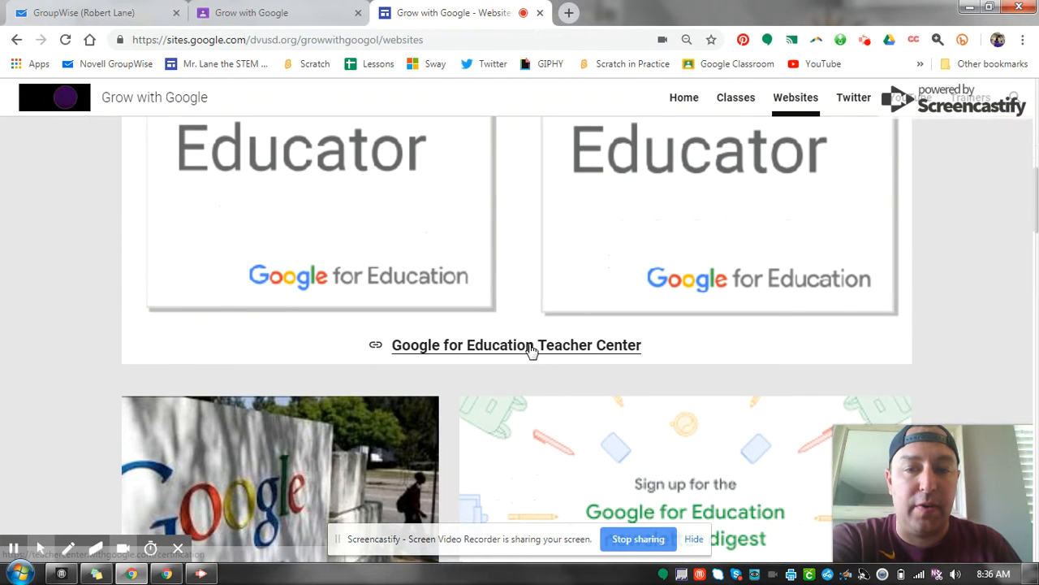
pyautogui.click(516, 344)
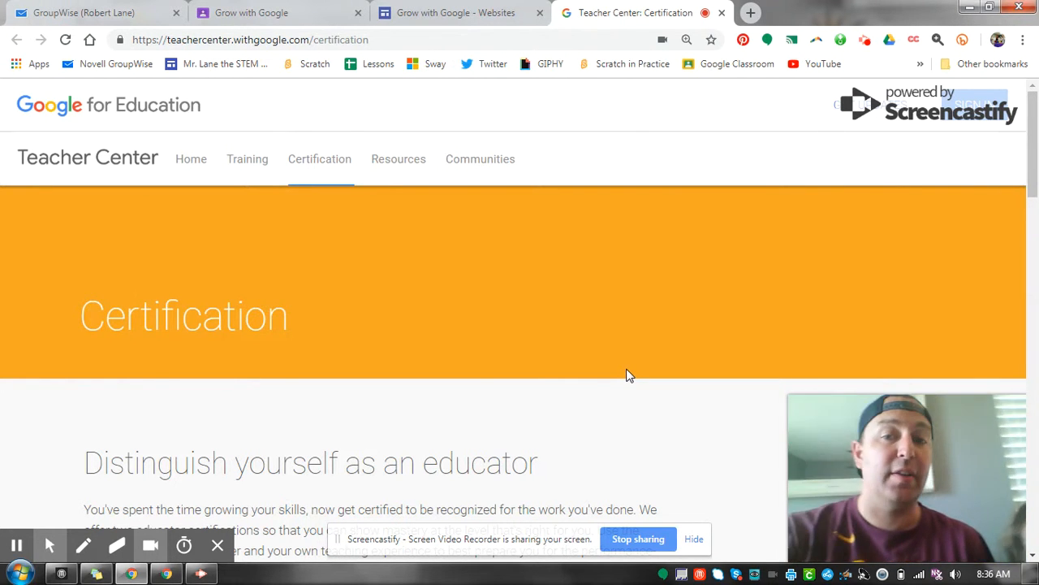
pyautogui.moveTo(685, 383)
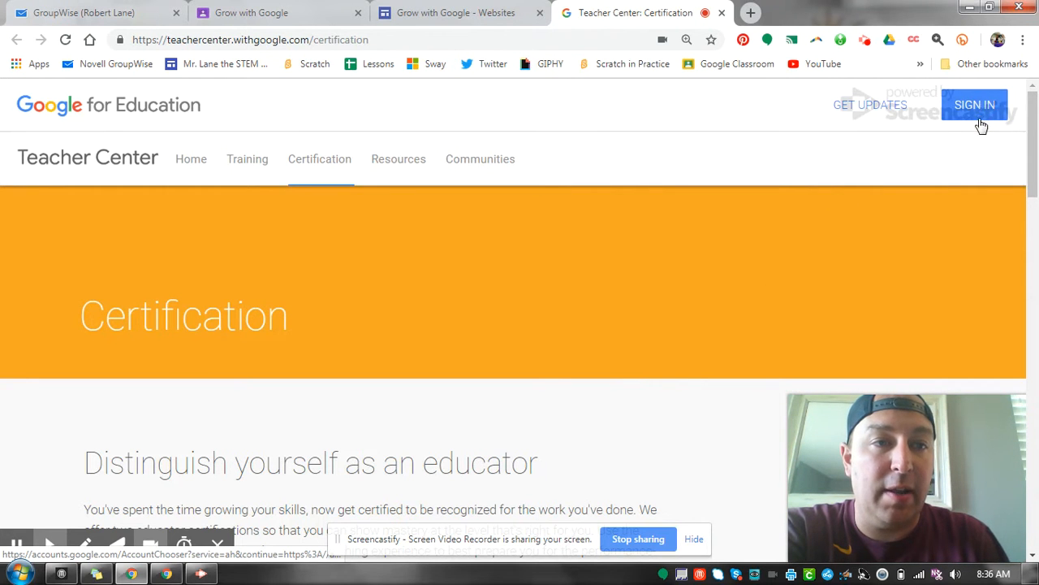
# Sign in to the Teacher Center with the school account and scroll the Certification page to Educator Level 1
pyautogui.click(974, 104)
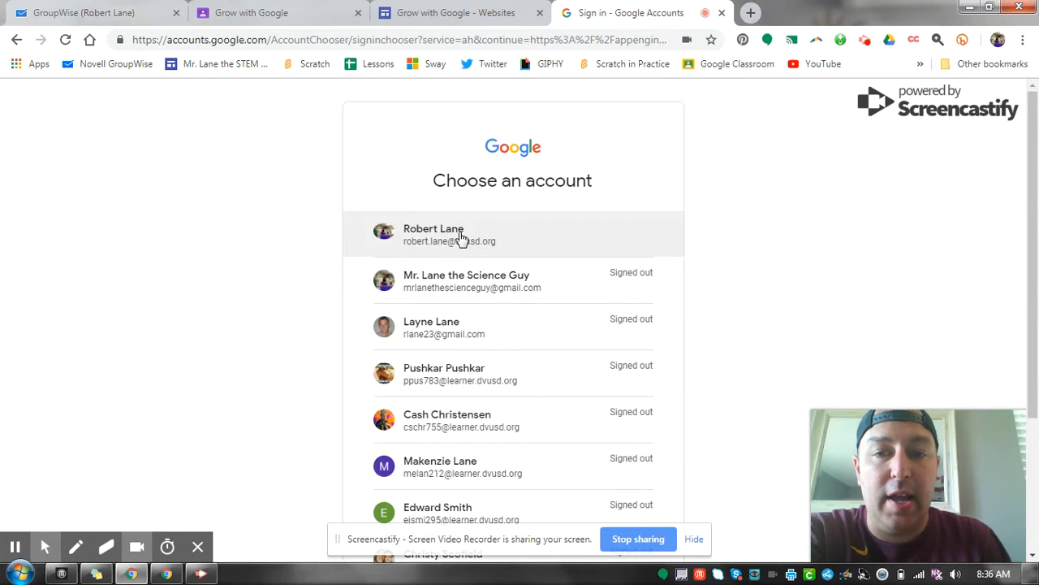
pyautogui.click(458, 234)
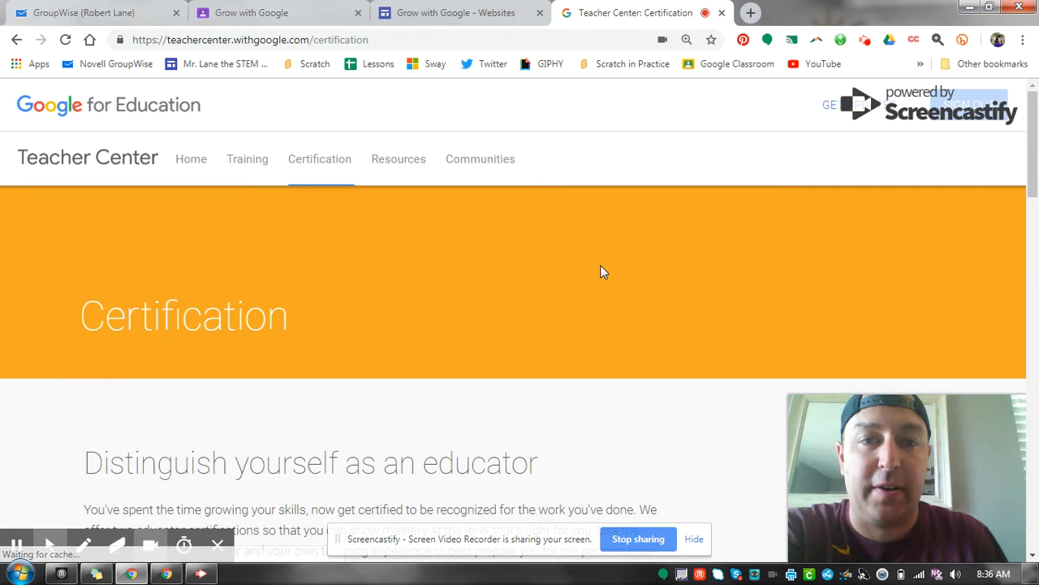
pyautogui.scroll(-3)
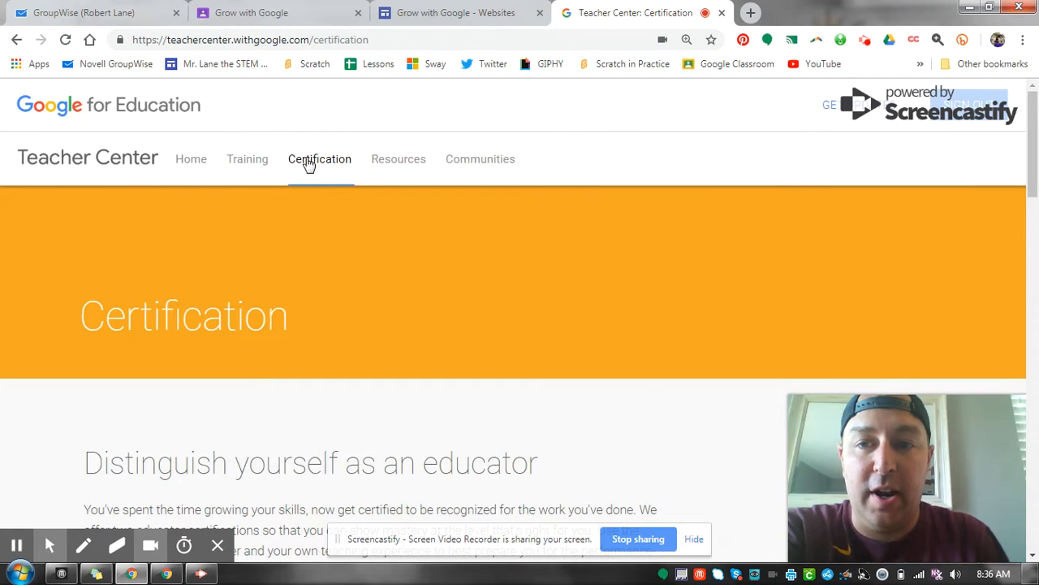
pyautogui.scroll(-3)
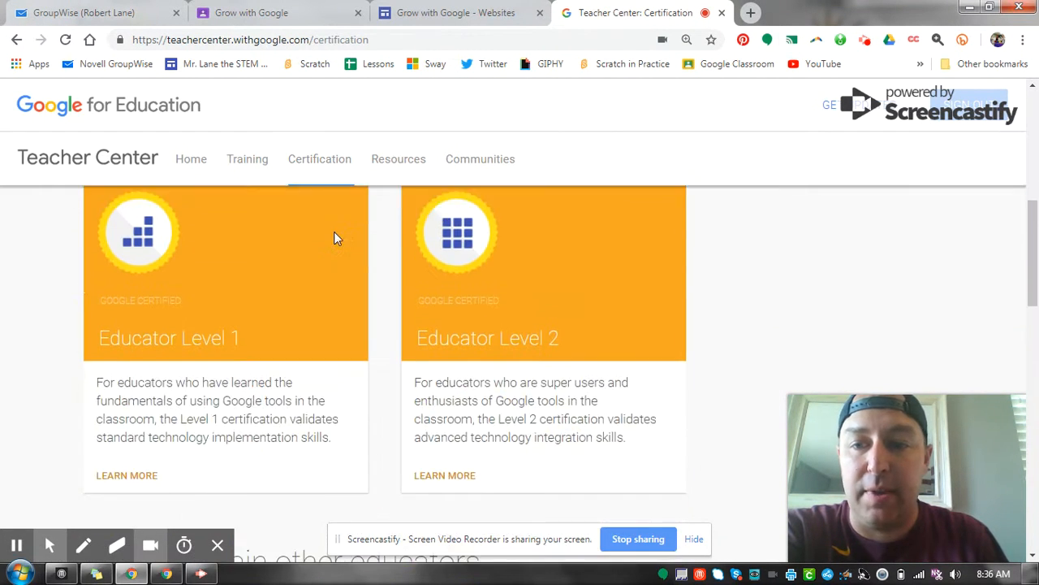
pyautogui.scroll(-3)
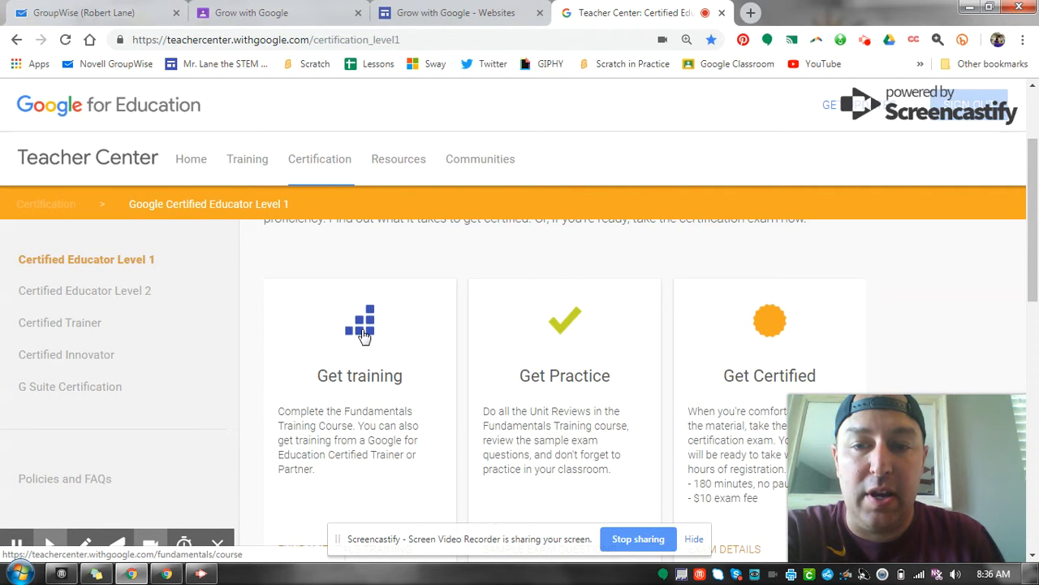
# Enter the Fundamentals Training course and look over its unit list
pyautogui.click(360, 325)
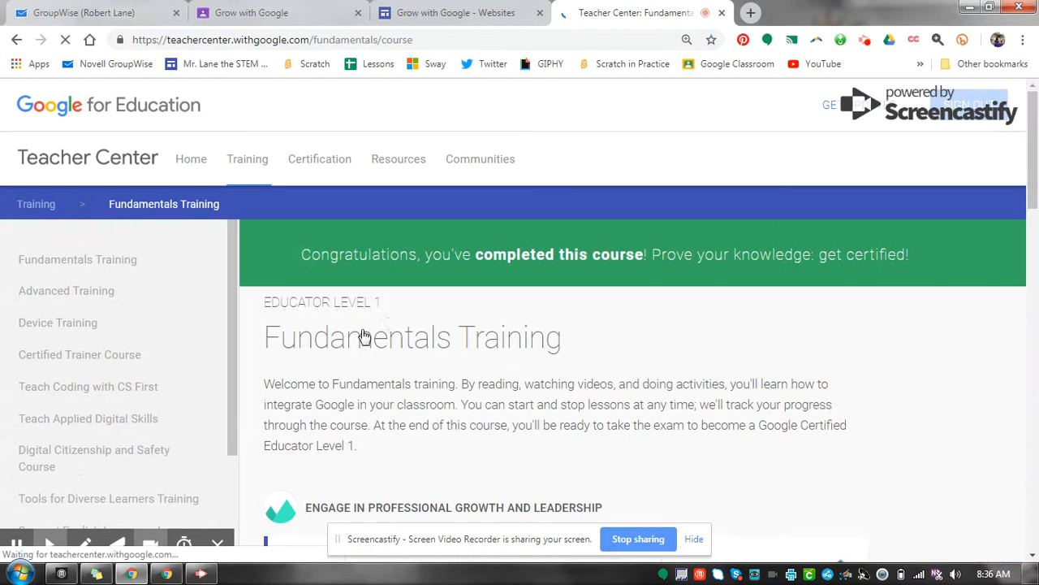
pyautogui.scroll(-3)
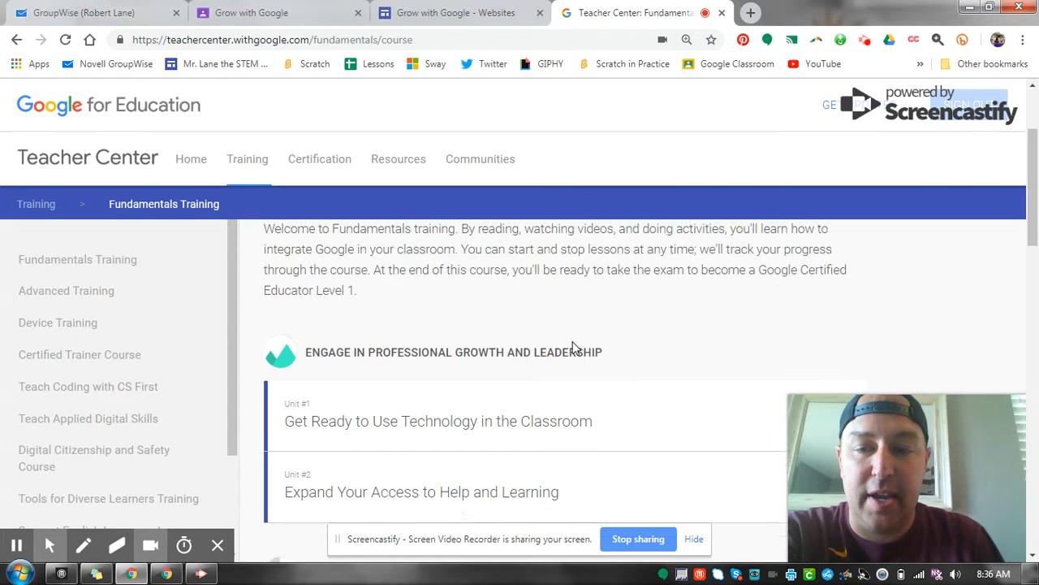
pyautogui.scroll(-3)
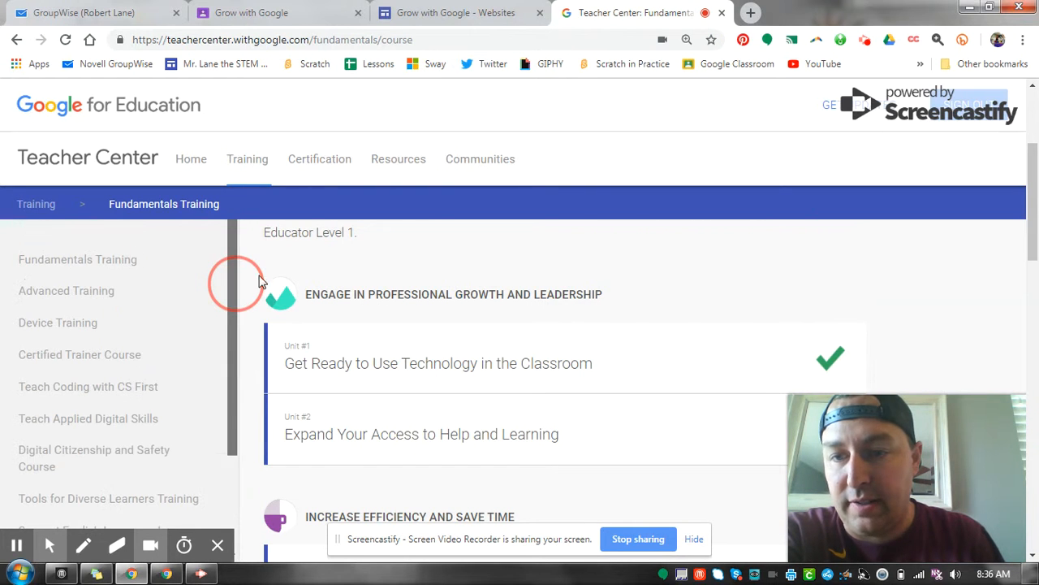
pyautogui.scroll(-3)
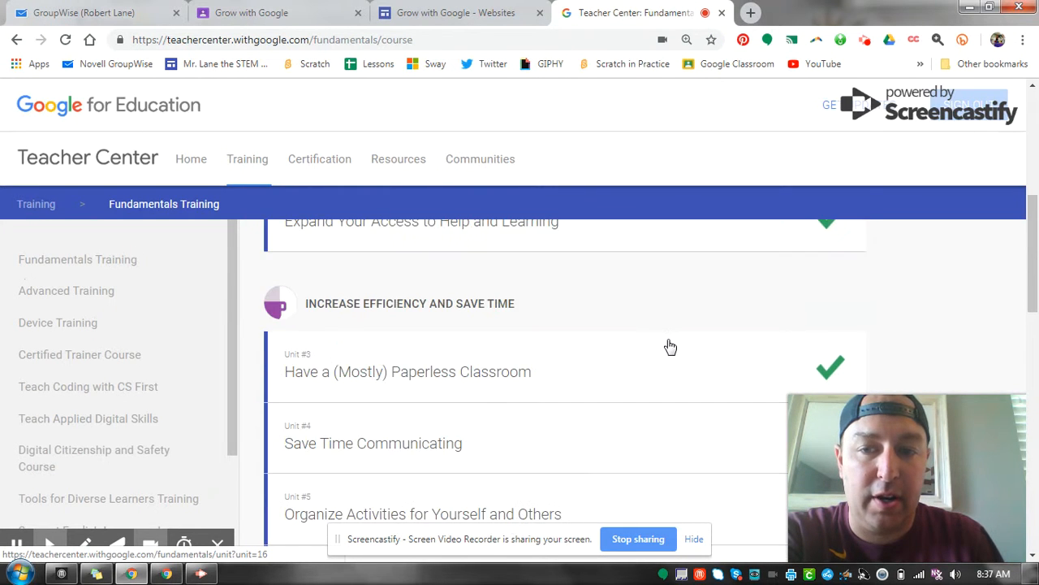
pyautogui.scroll(3)
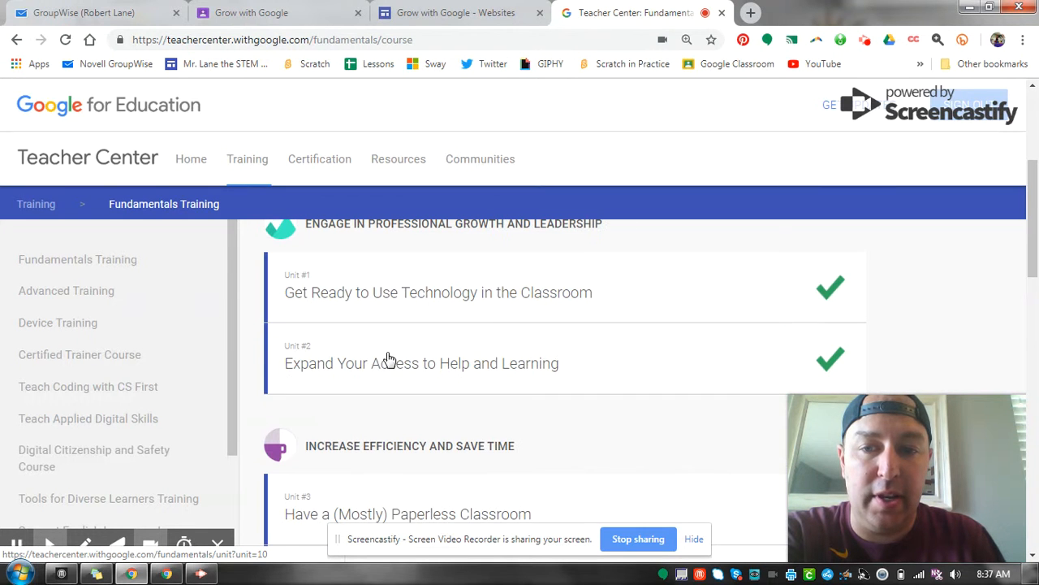
pyautogui.moveTo(723, 338)
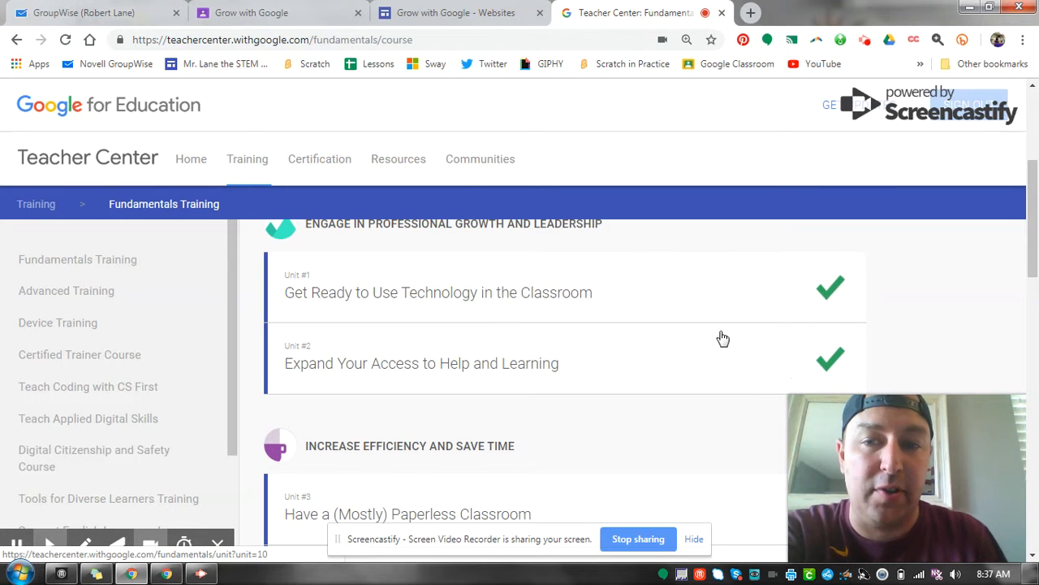
pyautogui.scroll(3)
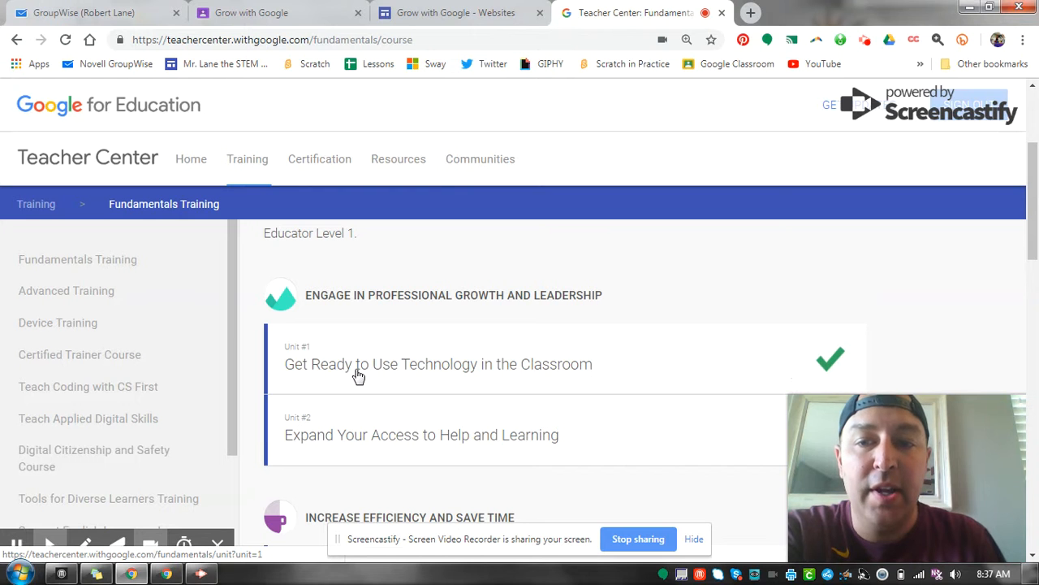
# Read the Unit 1 introduction lesson and continue to the digital classroom benefits lesson
pyautogui.click(439, 364)
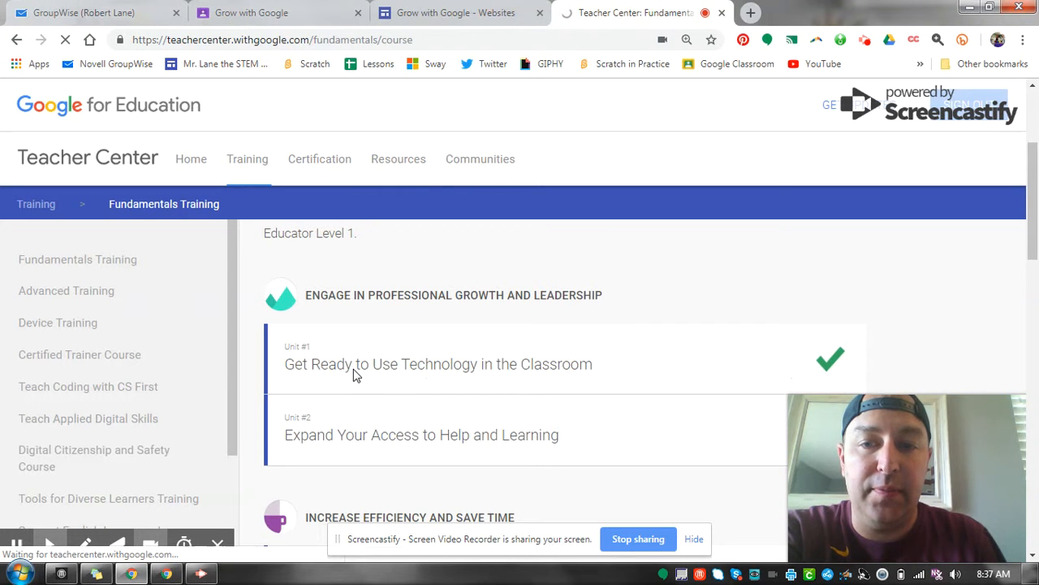
pyautogui.click(438, 364)
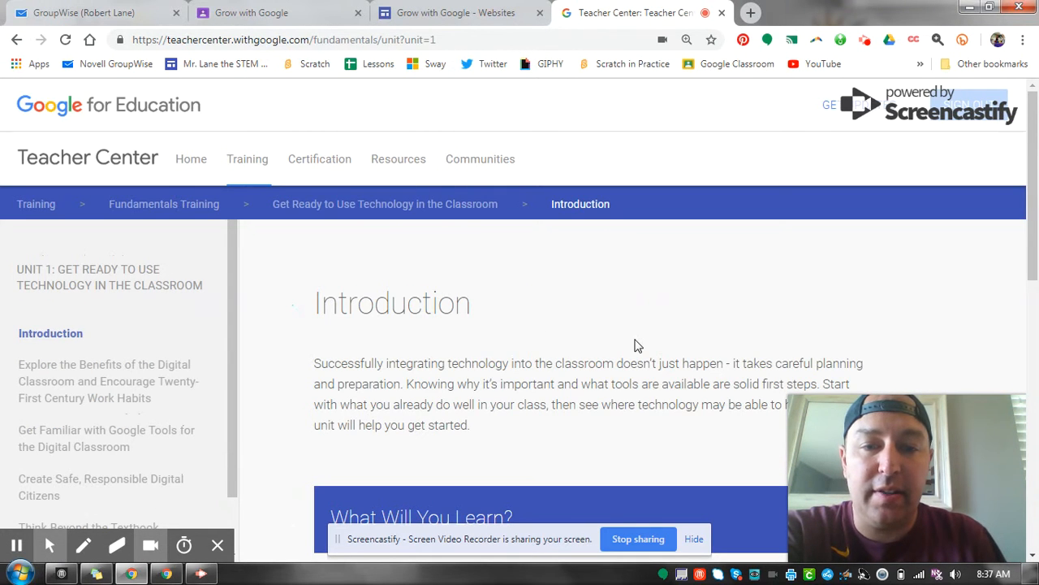
pyautogui.scroll(-3)
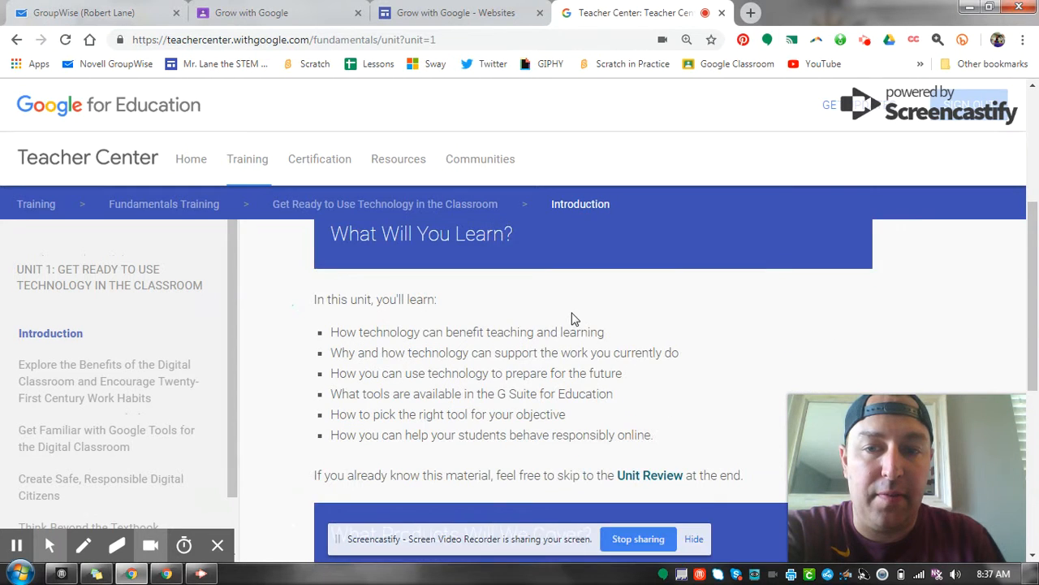
pyautogui.scroll(-3)
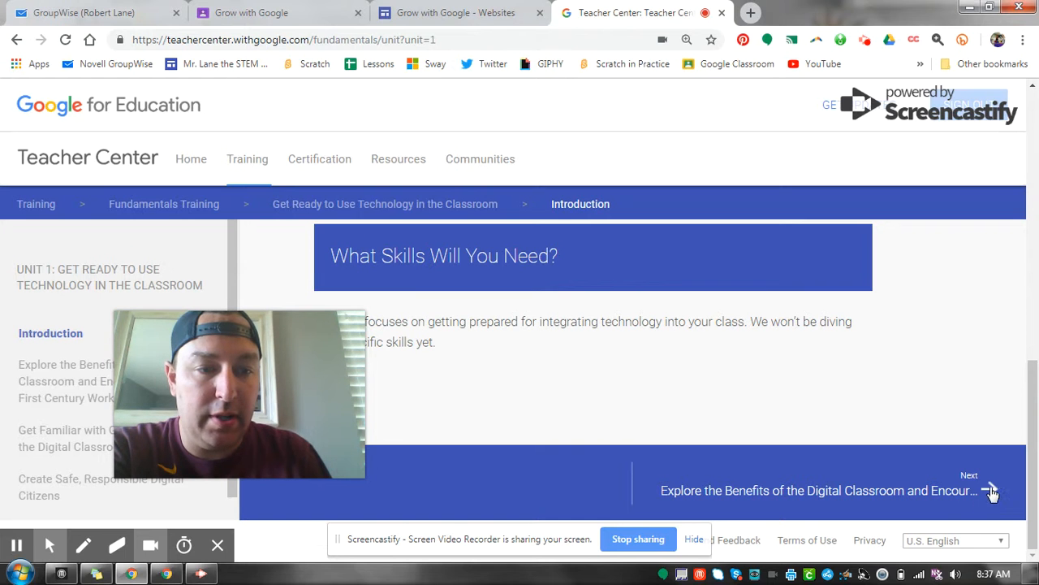
pyautogui.click(991, 490)
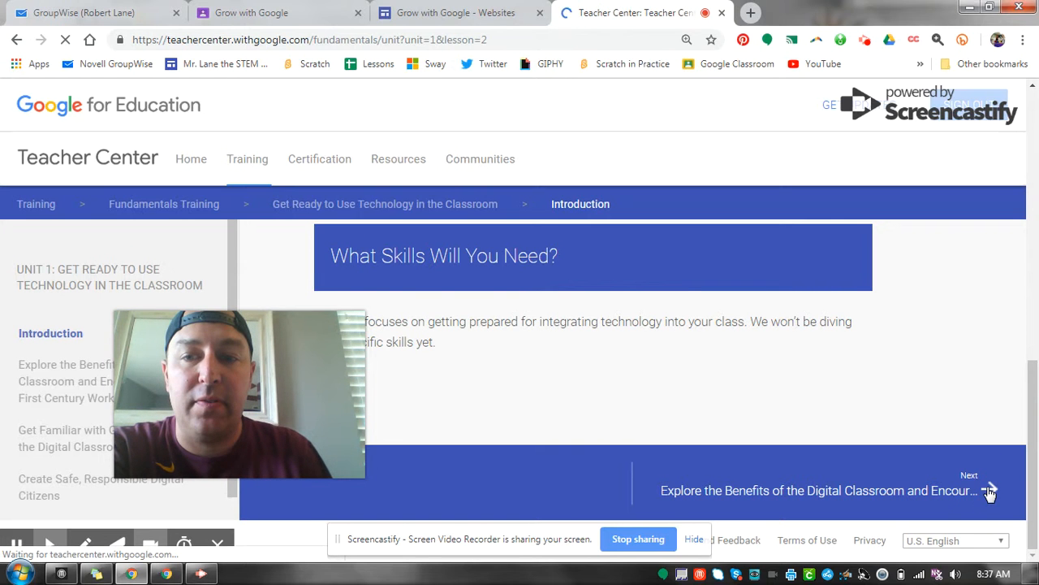
# Scroll the digital classroom benefits lesson past its video and Lesson Check to the Previous/Next links
pyautogui.click(989, 490)
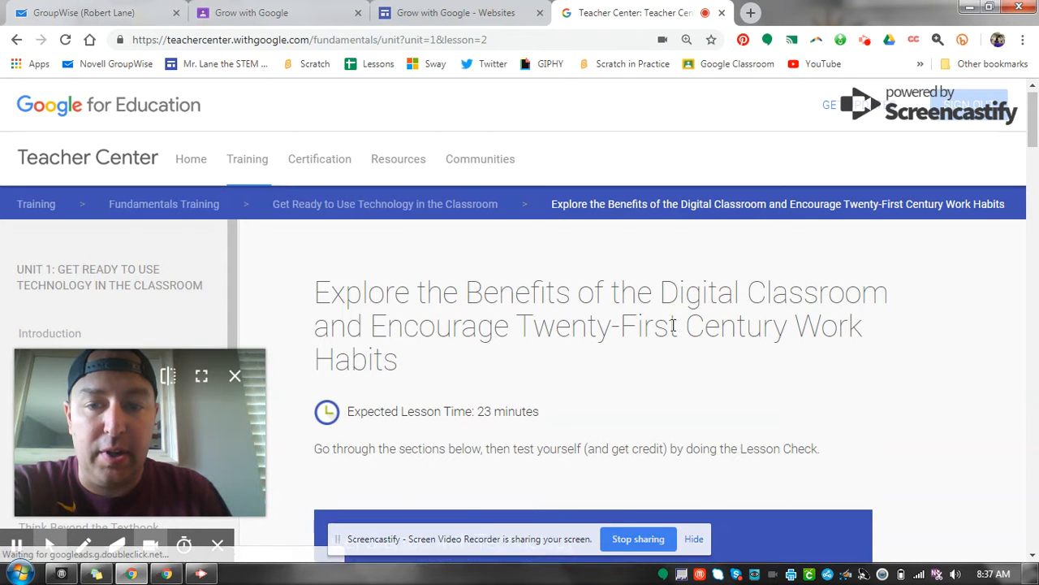
pyautogui.scroll(-3)
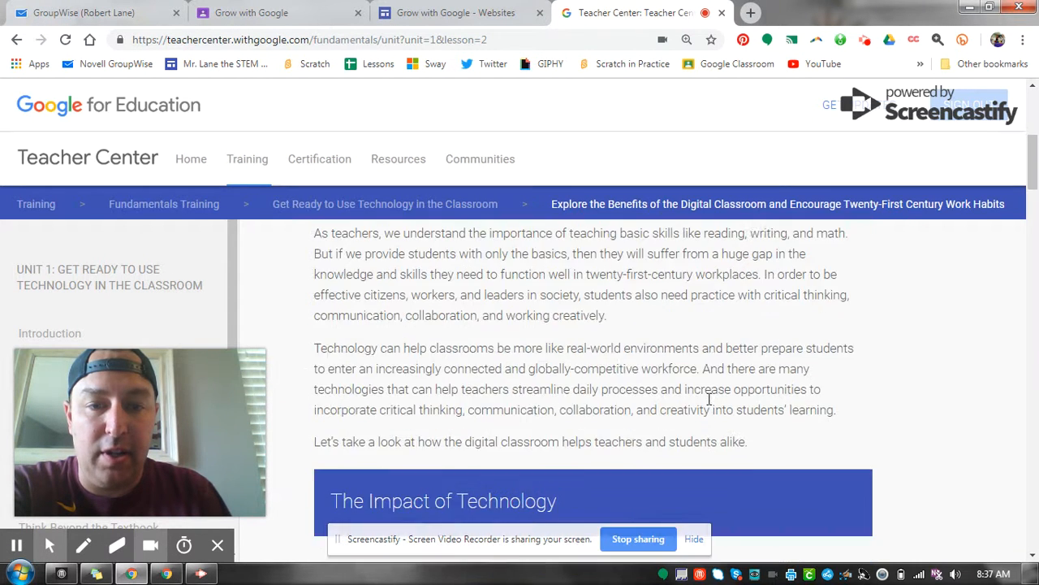
pyautogui.scroll(-3)
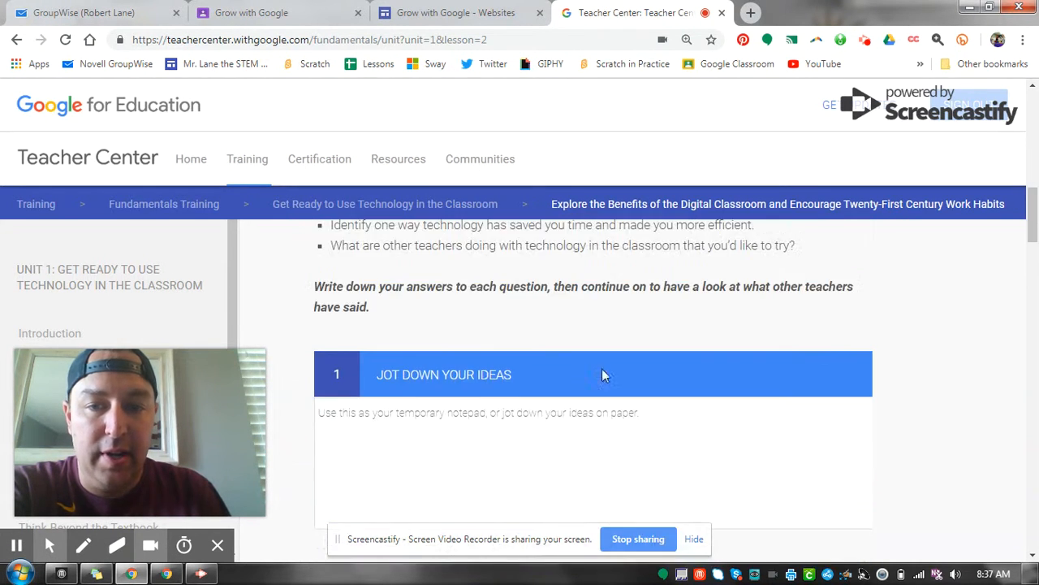
pyautogui.scroll(-3)
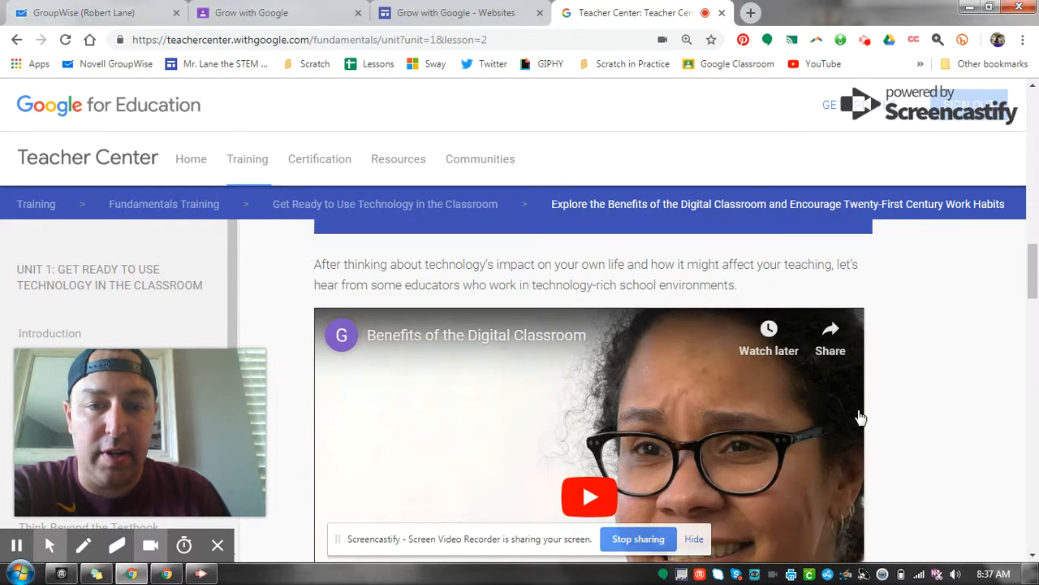
pyautogui.scroll(-3)
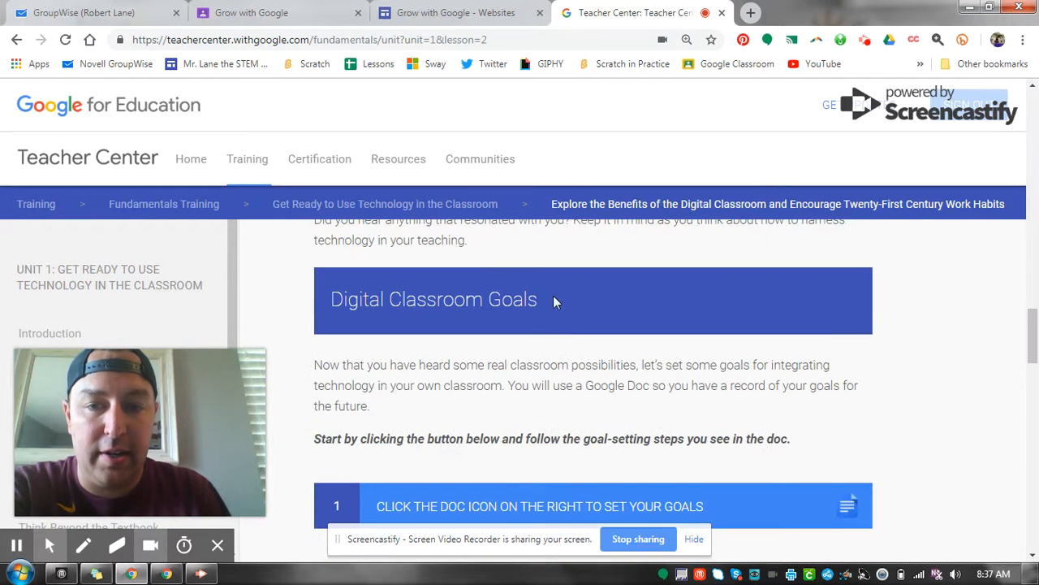
pyautogui.scroll(-3)
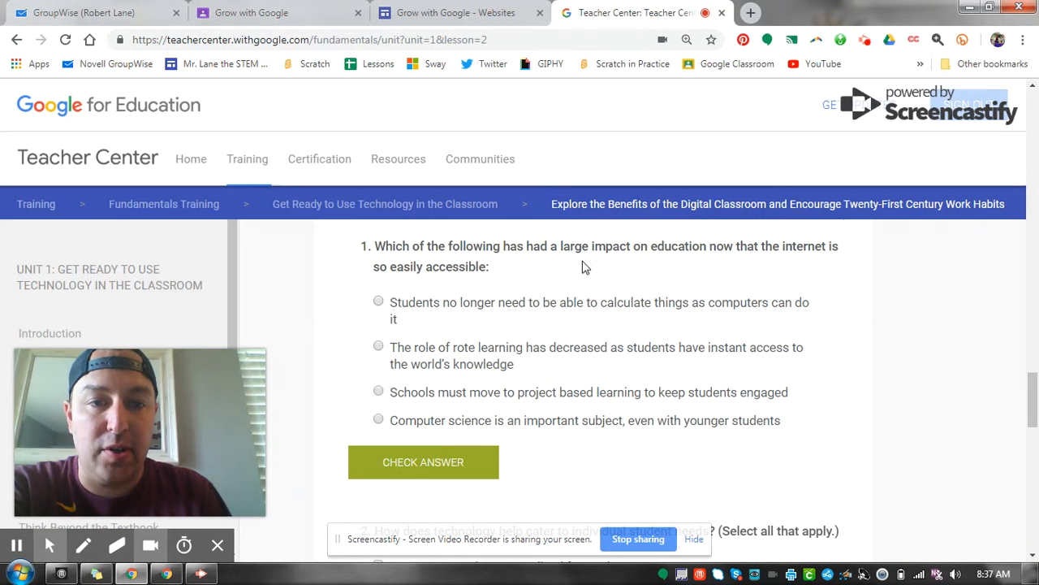
pyautogui.scroll(-3)
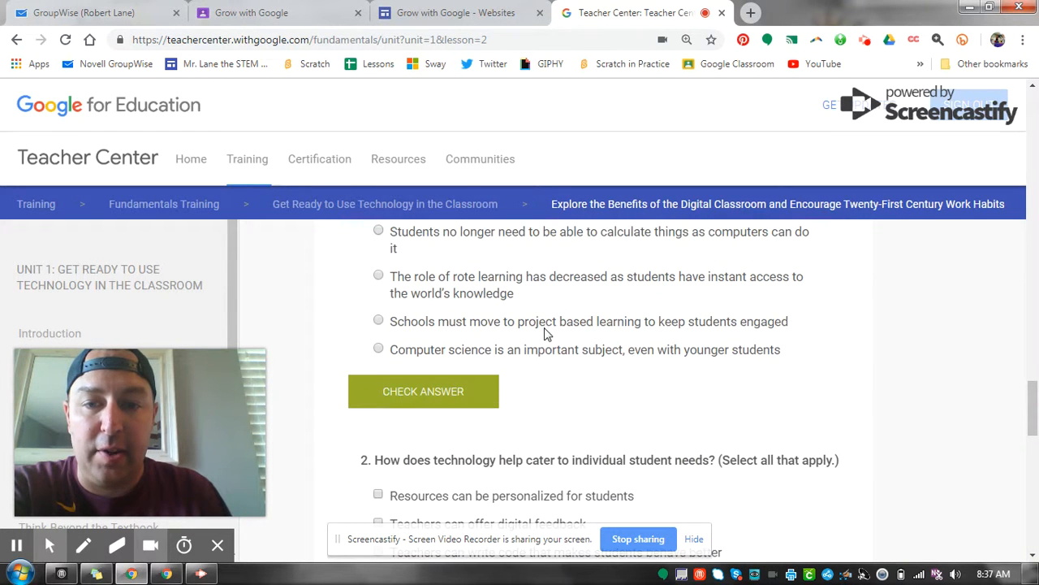
pyautogui.scroll(-3)
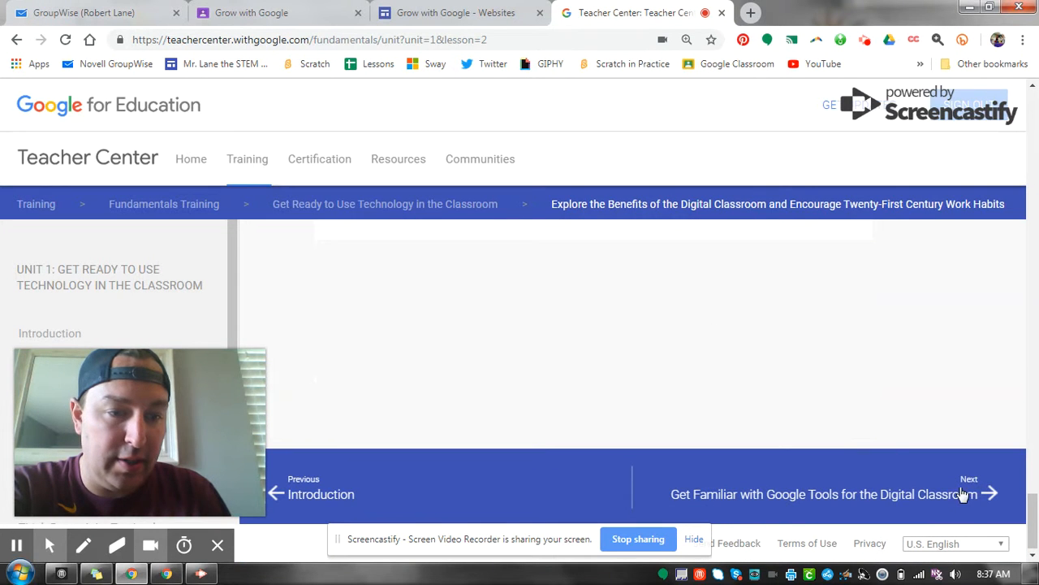
# Read through the Get Familiar with Google Tools lesson down to its lesson check
pyautogui.click(989, 494)
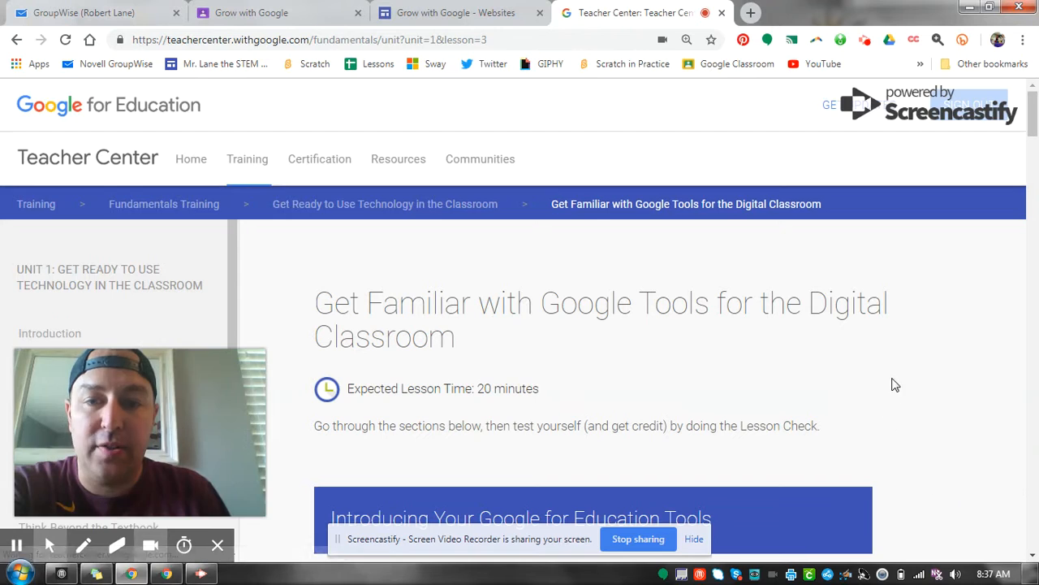
pyautogui.scroll(-3)
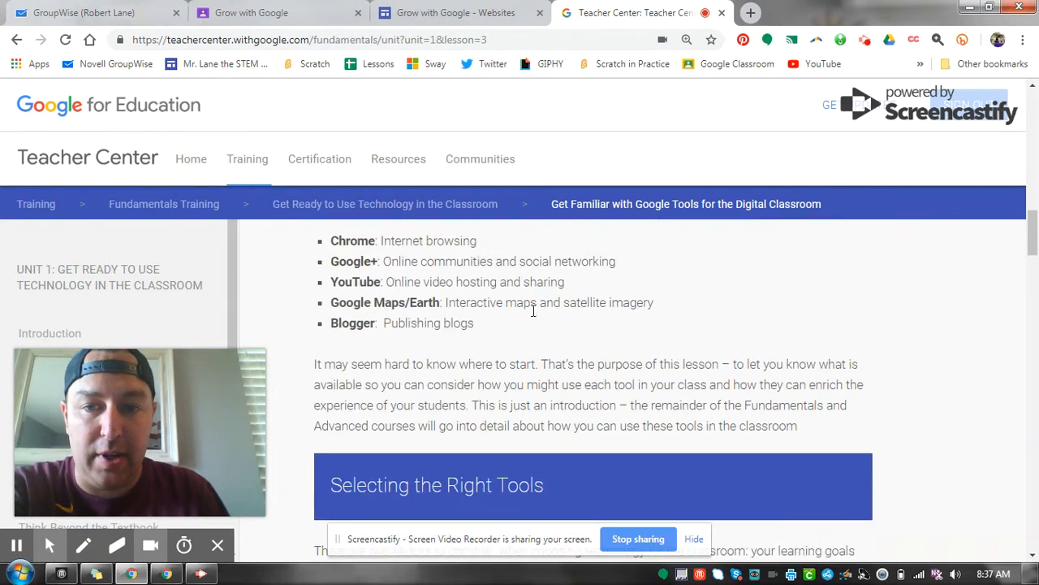
pyautogui.scroll(-3)
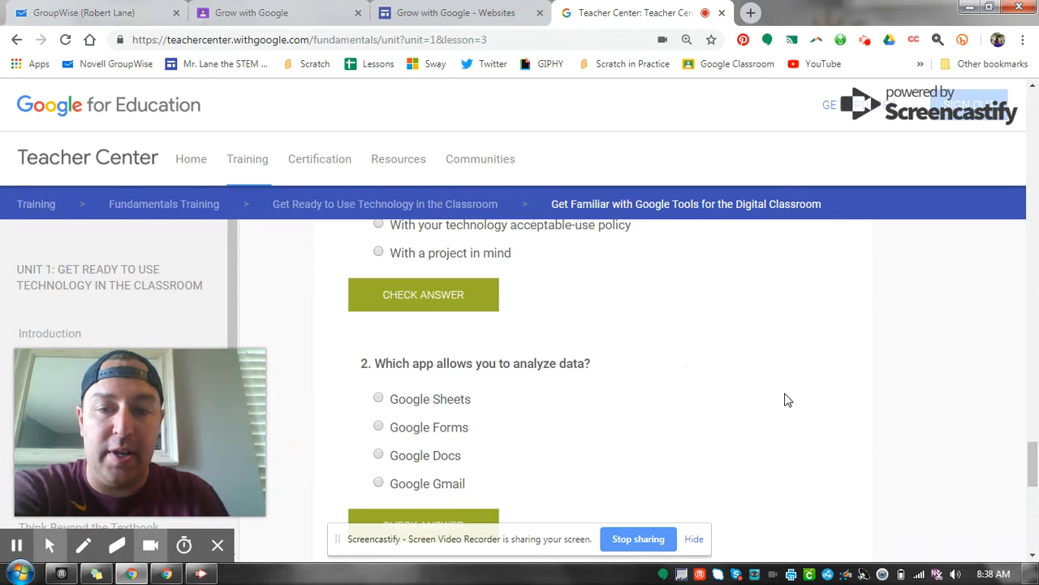
pyautogui.scroll(-3)
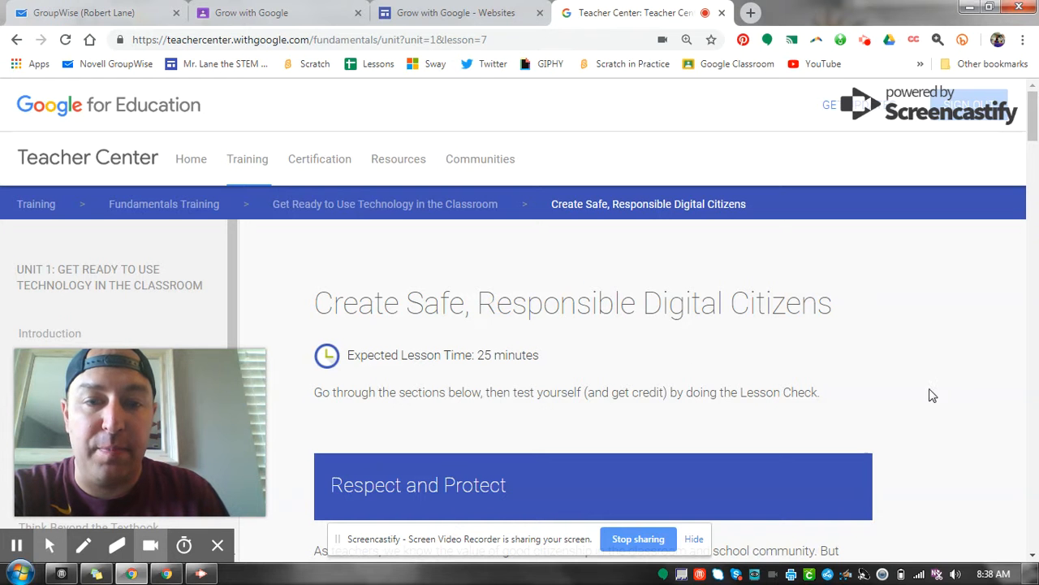
# Scroll the Create Safe, Responsible Digital Citizens lesson down to its options and next-lesson link
pyautogui.scroll(-3)
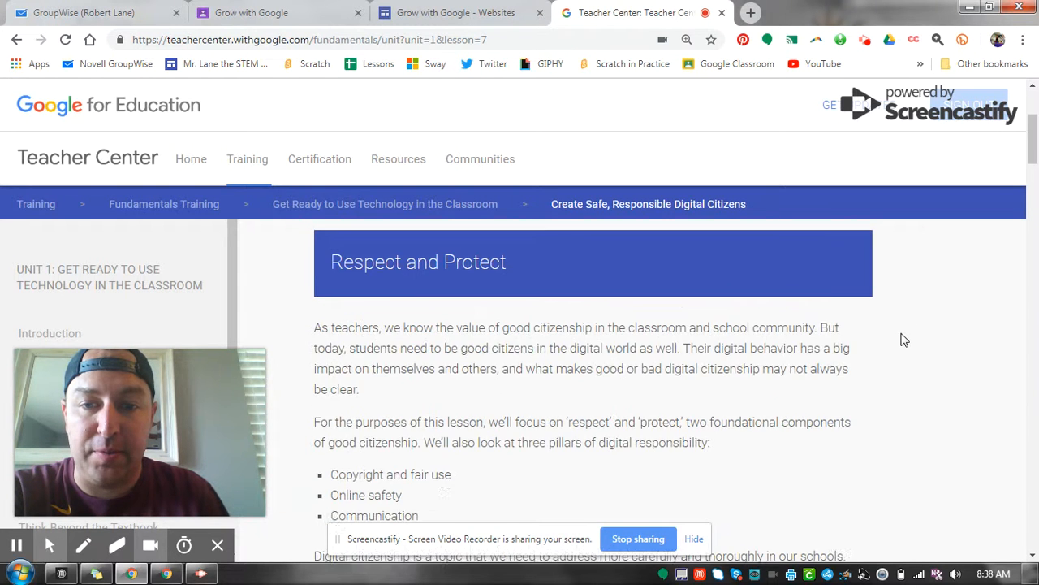
pyautogui.scroll(-3)
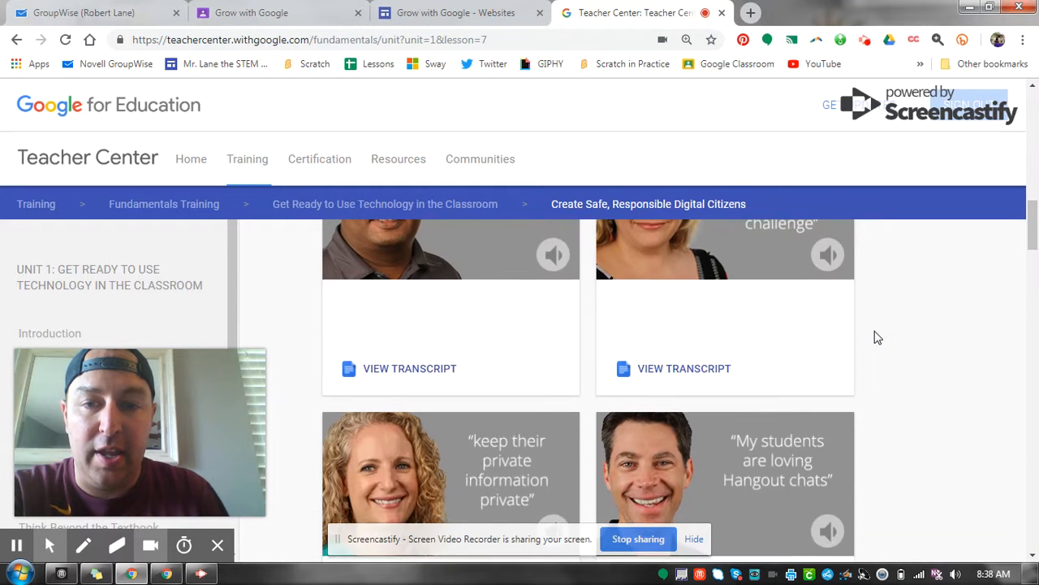
pyautogui.moveTo(990, 403)
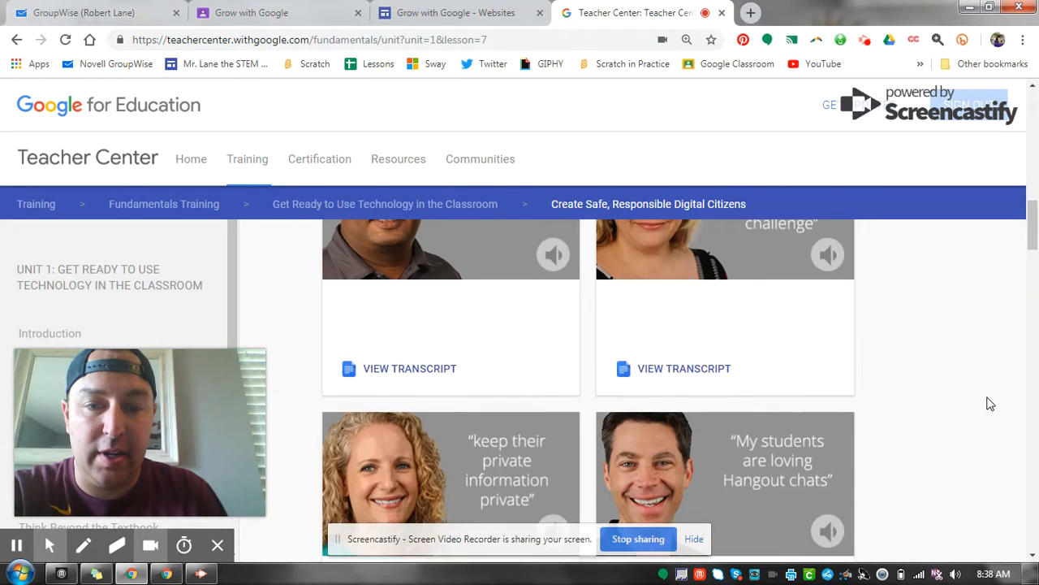
pyautogui.scroll(-3)
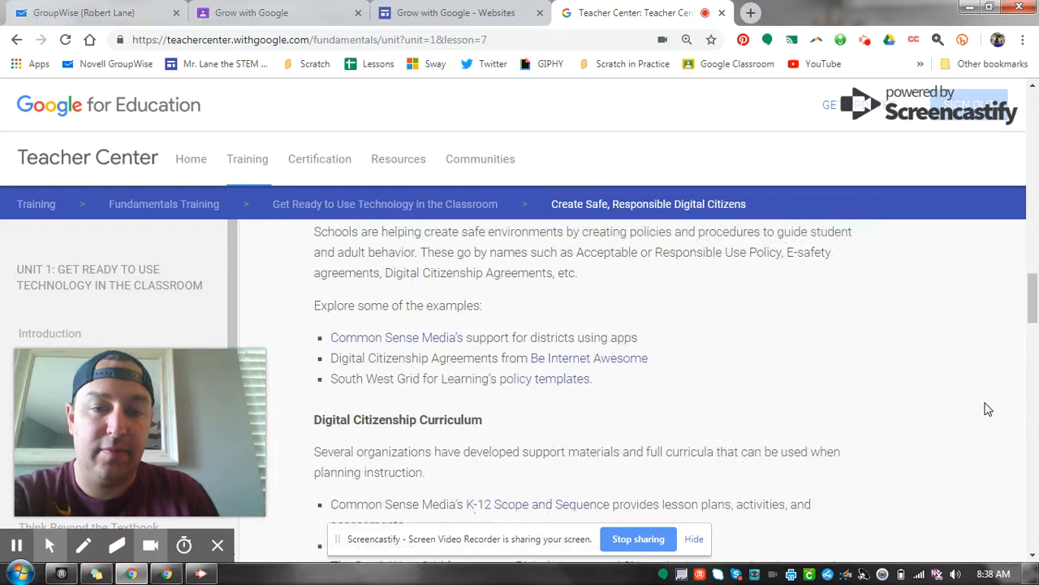
pyautogui.scroll(-3)
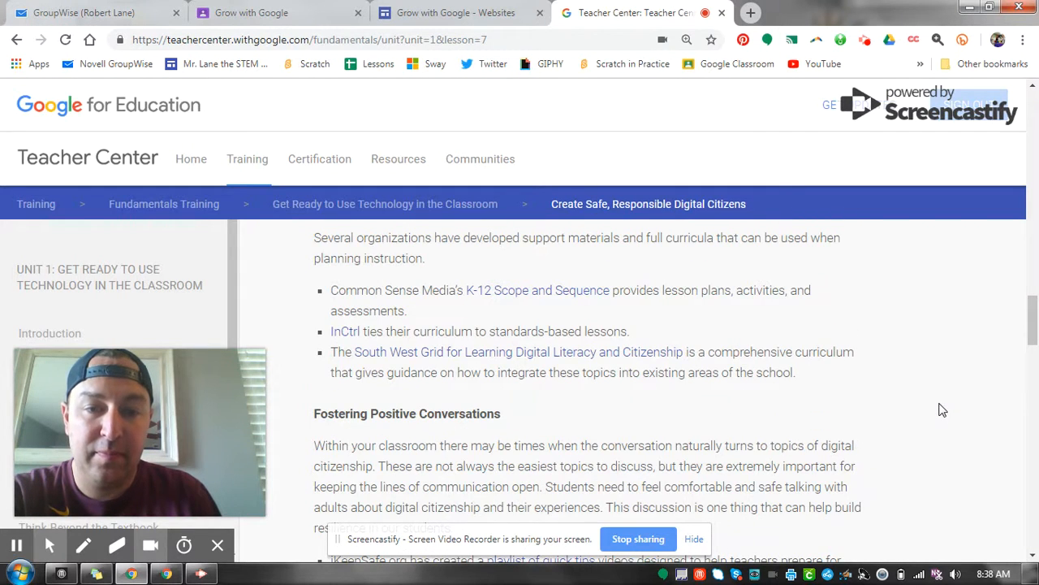
pyautogui.scroll(-3)
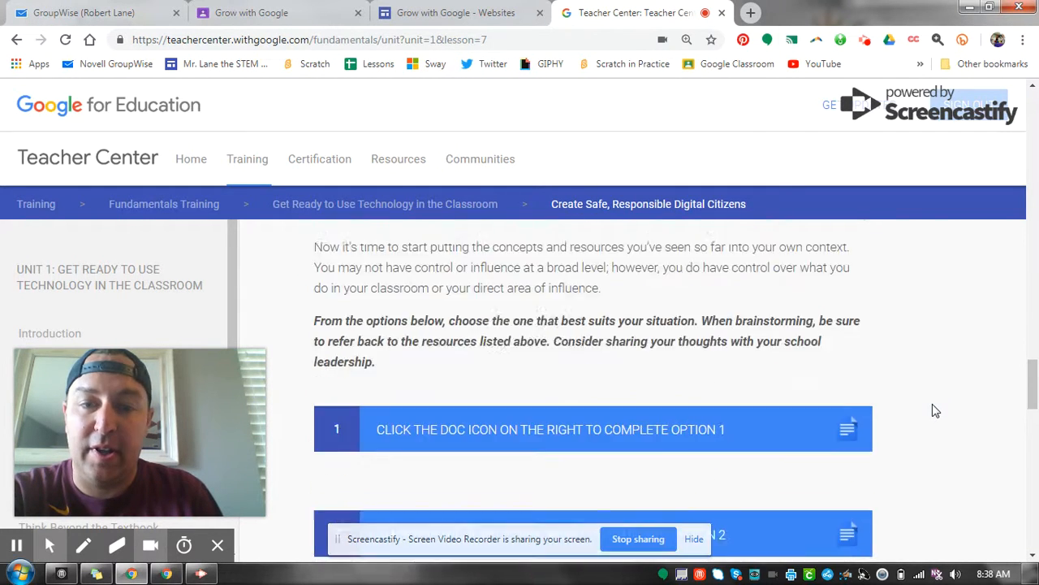
pyautogui.scroll(-3)
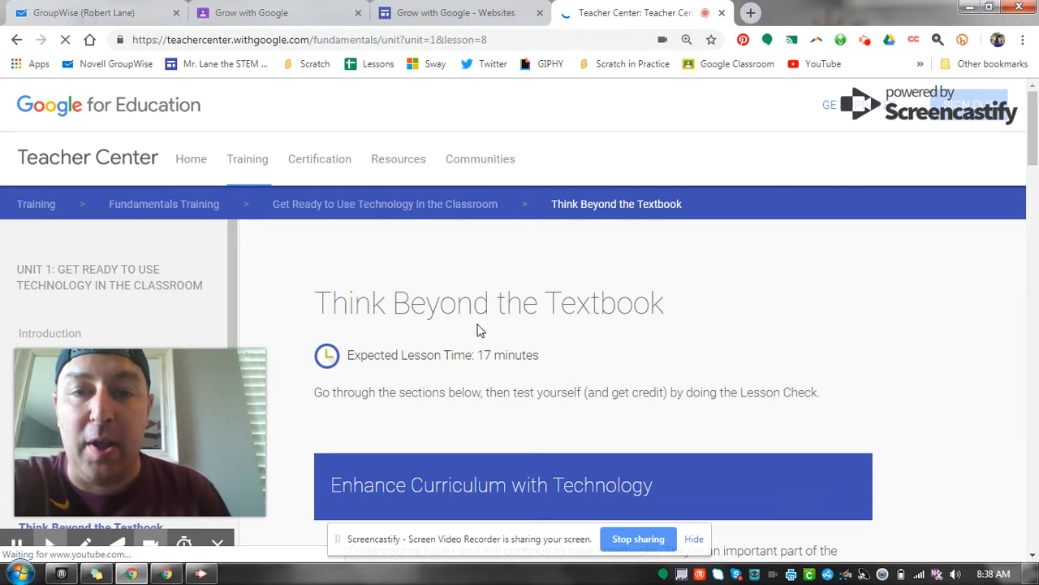
# Review the Certification and Educator Level 1 pages, then return to the Fundamentals Training course overview
pyautogui.scroll(-3)
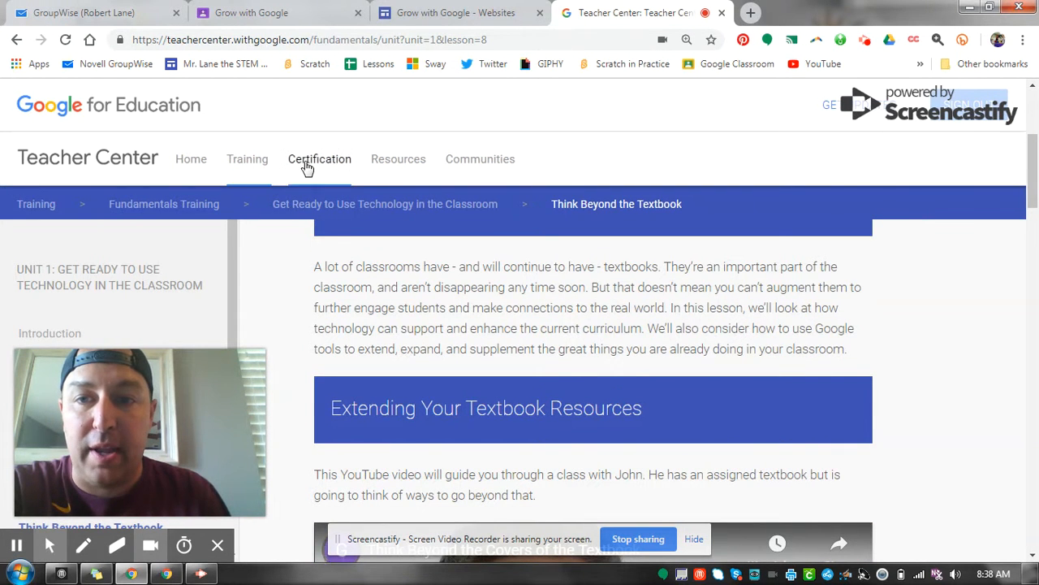
pyautogui.click(318, 159)
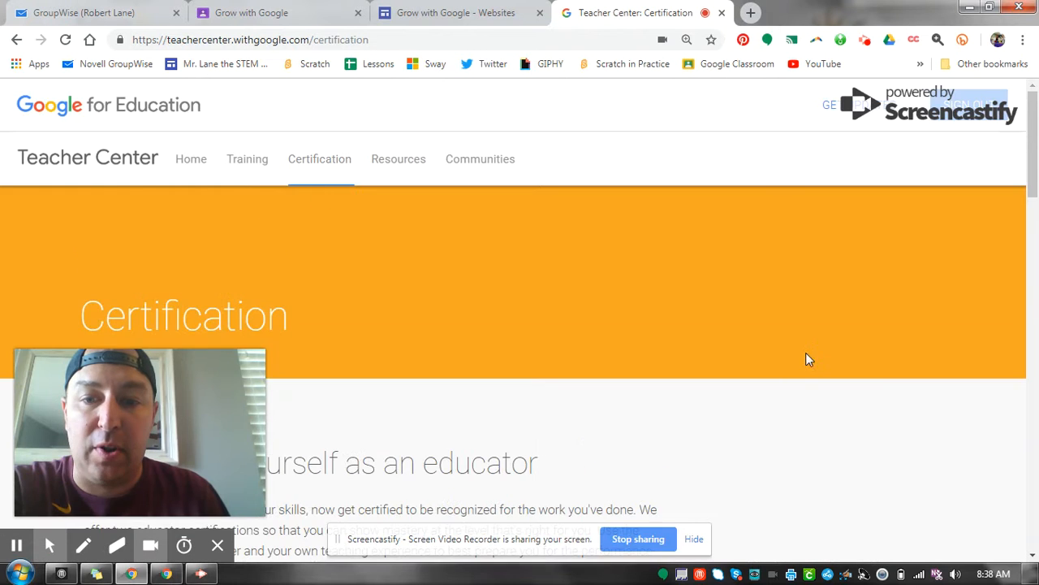
pyautogui.scroll(-3)
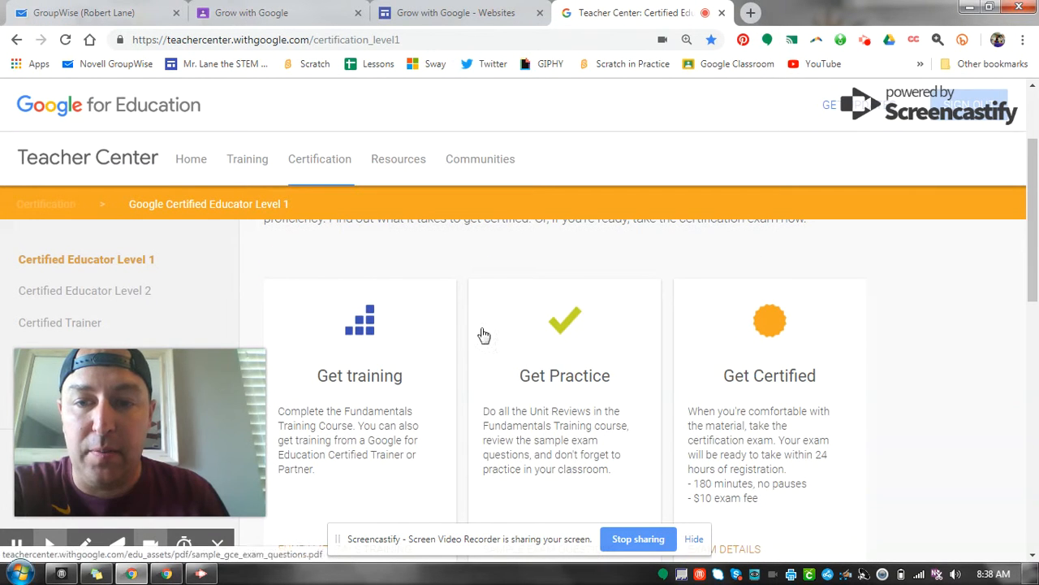
pyautogui.click(360, 321)
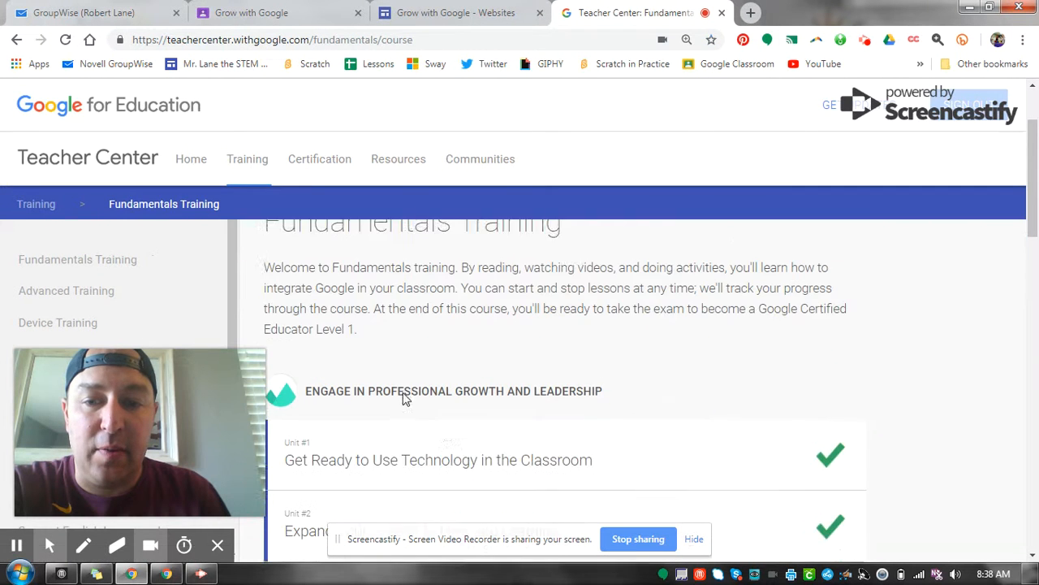
pyautogui.scroll(-3)
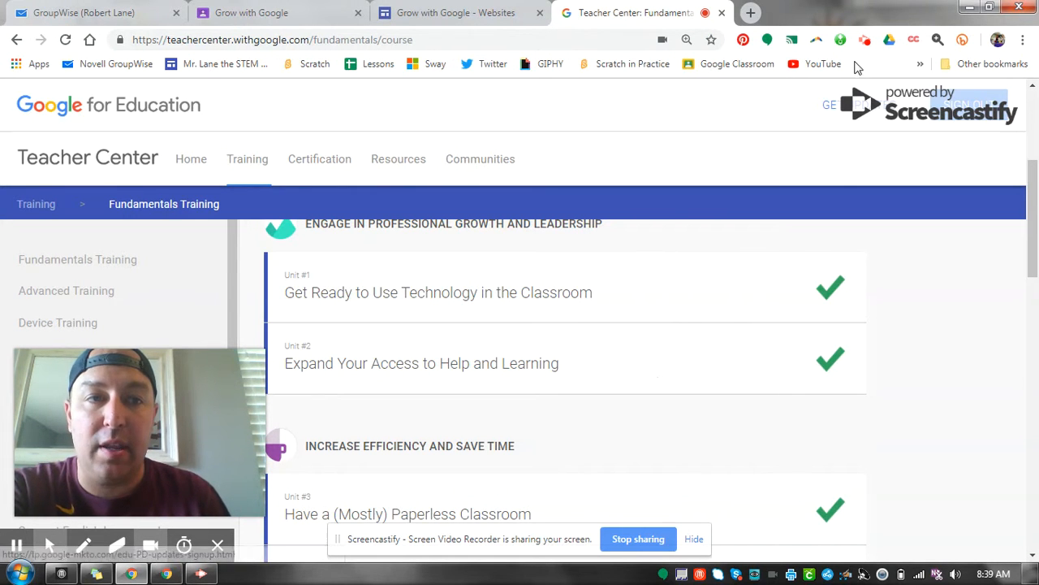
pyautogui.moveTo(864, 39)
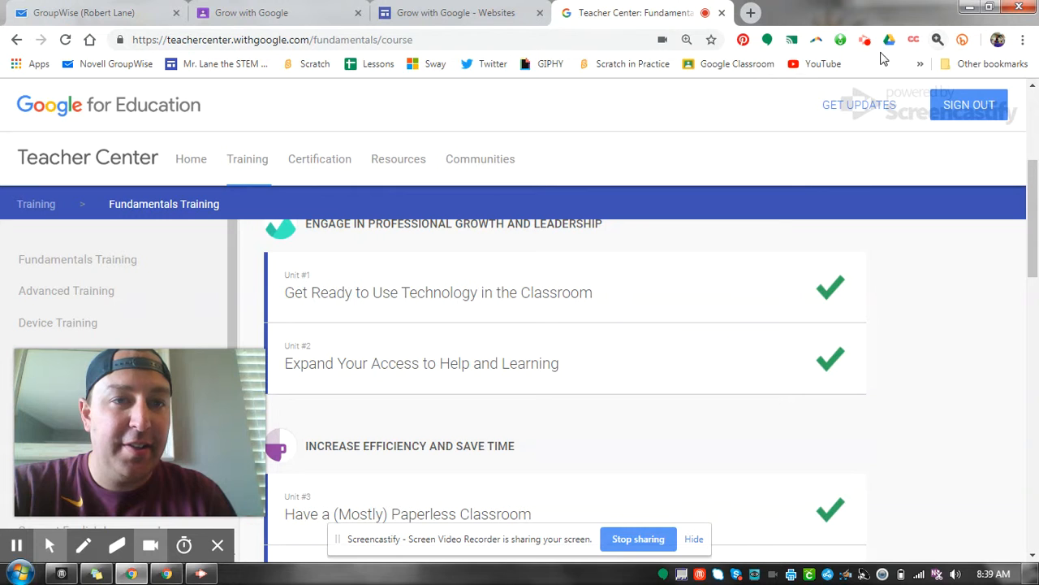
pyautogui.click(864, 39)
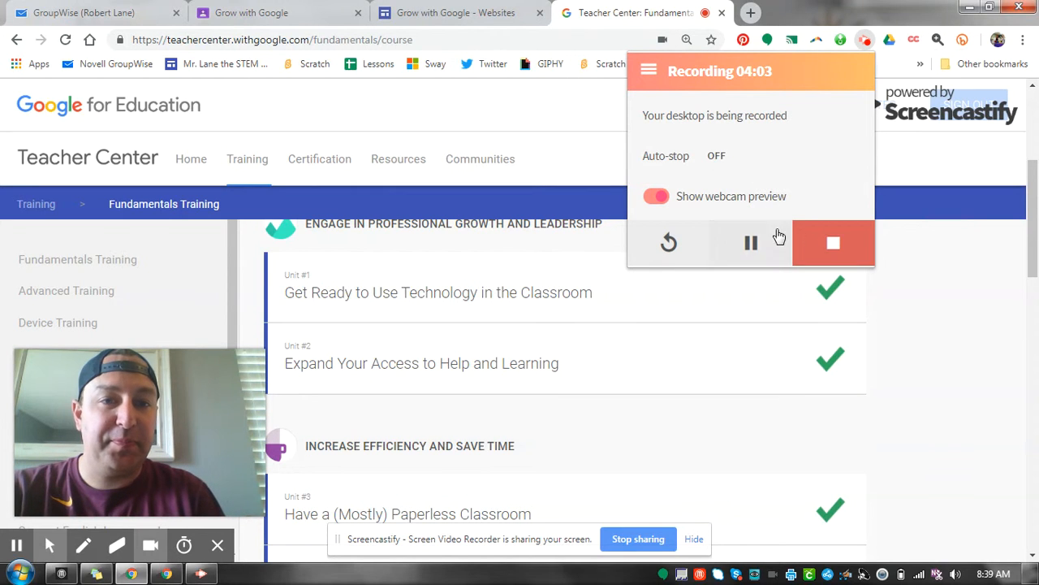